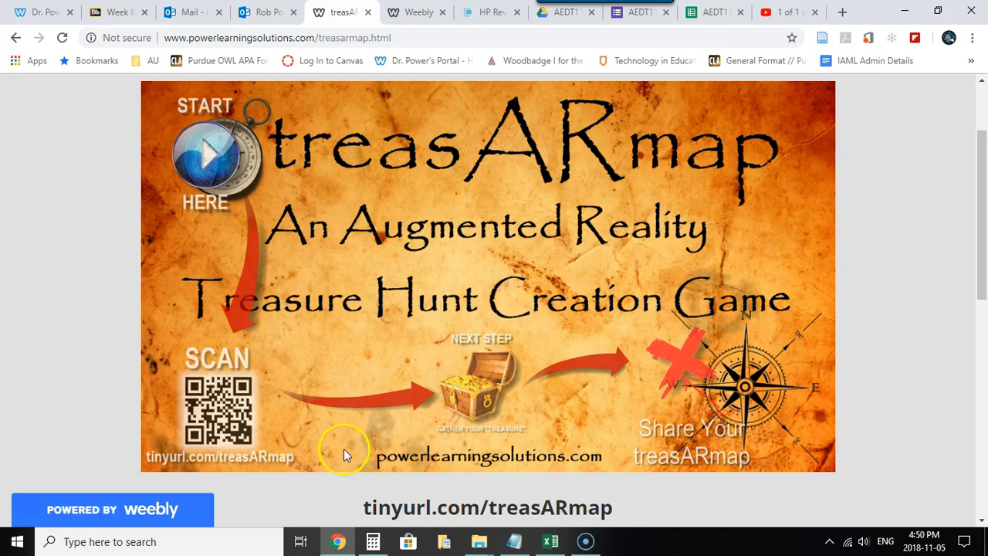
{"action": "mouse_move", "coordinate": [315, 338]}
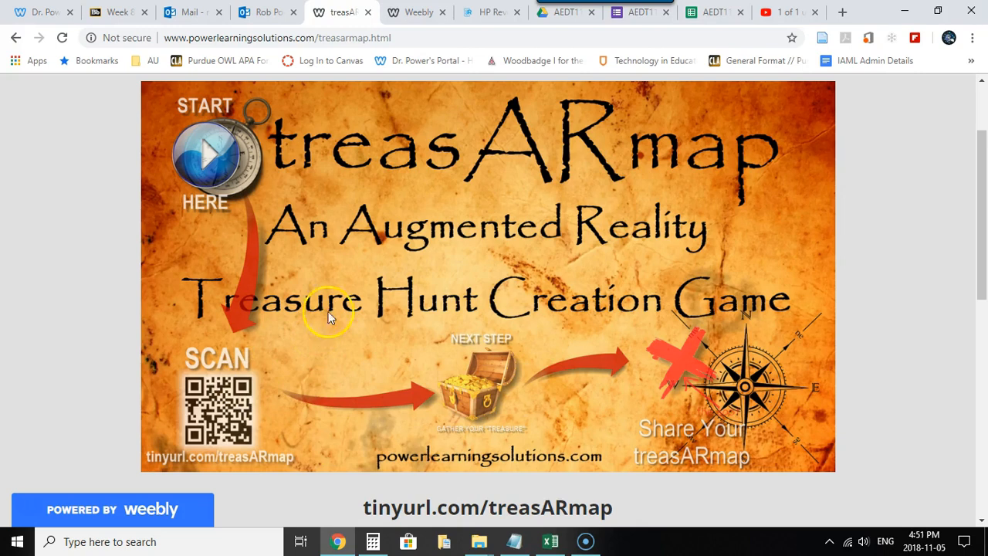
{"action": "mouse_move", "coordinate": [487, 12]}
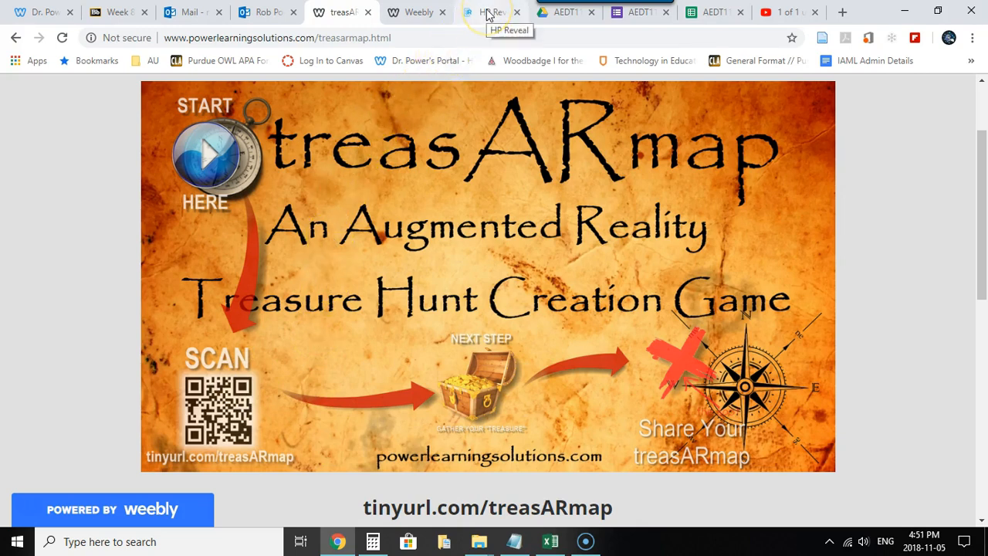
Open the treasARmap Demo 2 aura from My Auras and advance to Edit Overlays
{"action": "left_click", "coordinate": [487, 12]}
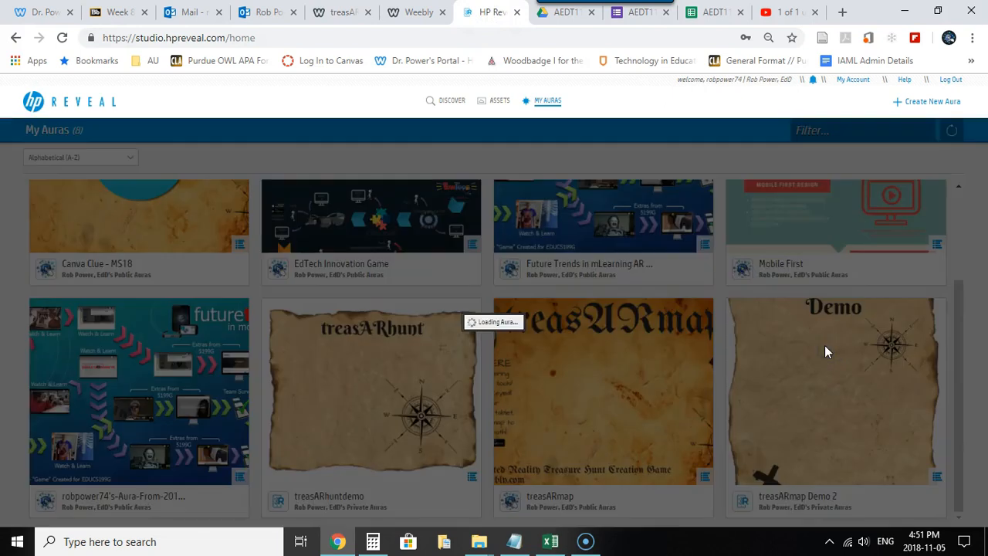
{"action": "left_click", "coordinate": [833, 390]}
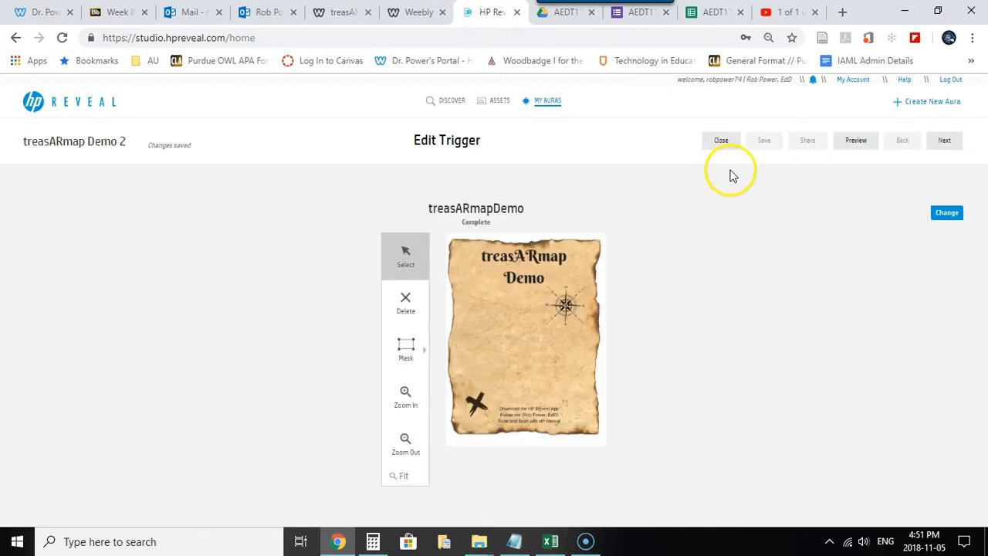
{"action": "mouse_move", "coordinate": [945, 140]}
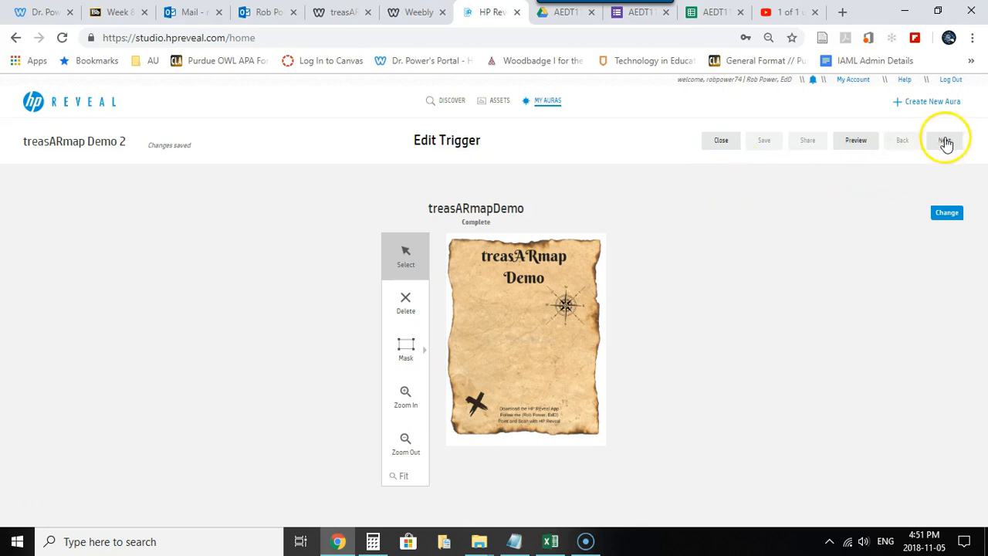
{"action": "left_click", "coordinate": [943, 139]}
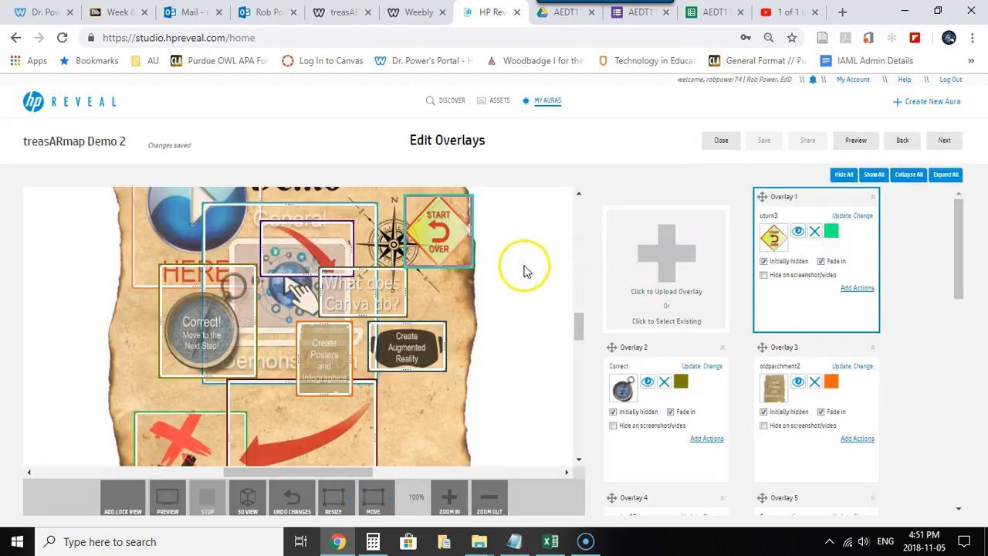
{"action": "mouse_move", "coordinate": [486, 269]}
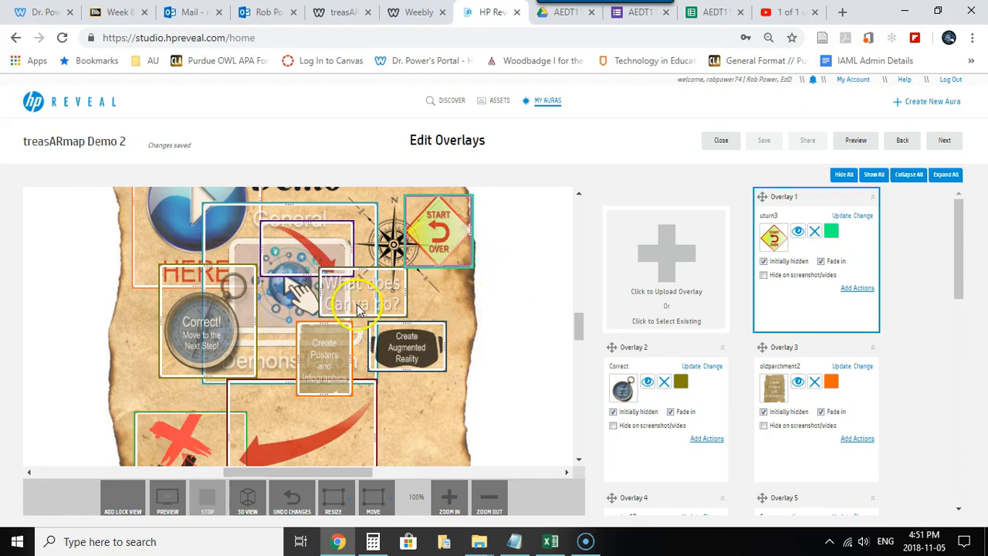
{"action": "mouse_move", "coordinate": [322, 392]}
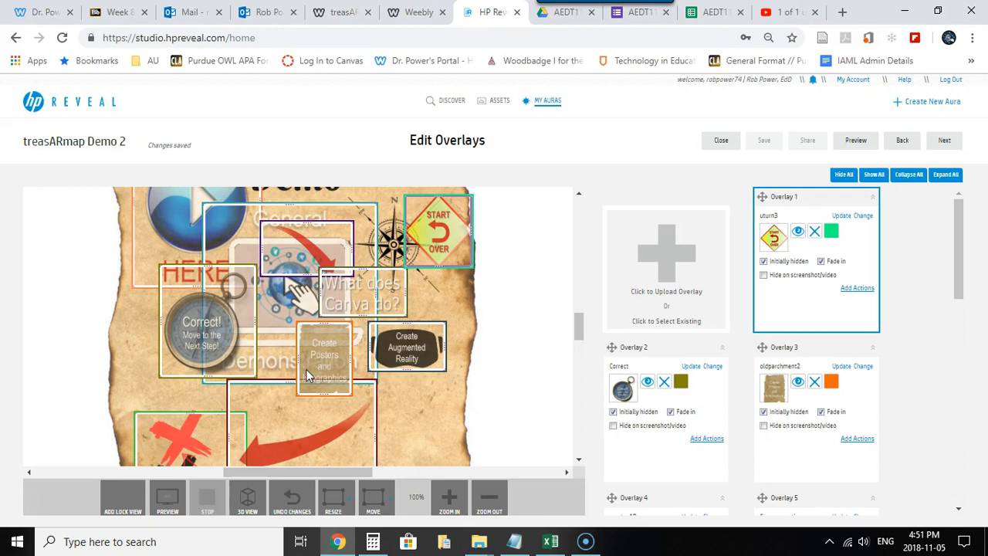
{"action": "mouse_move", "coordinate": [230, 193]}
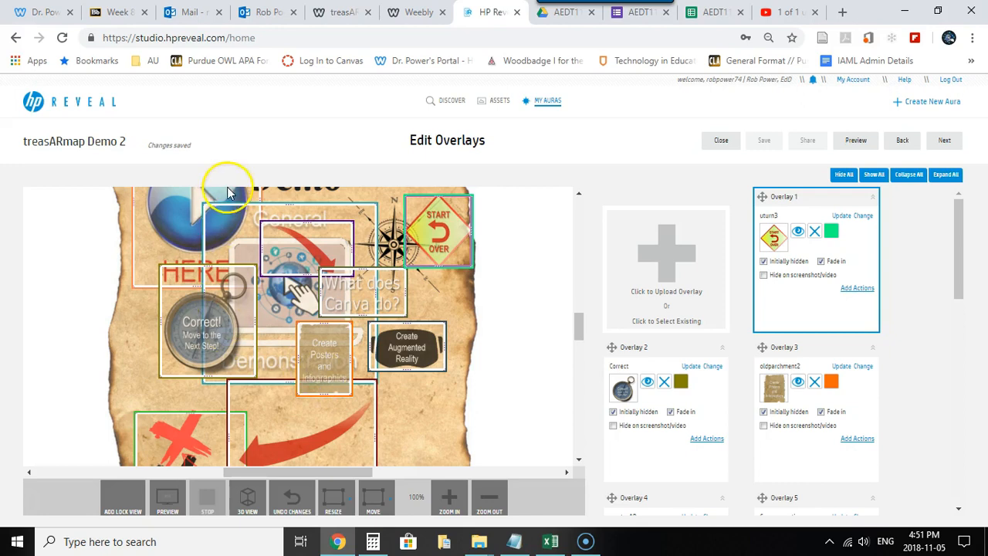
{"action": "mouse_move", "coordinate": [247, 216]}
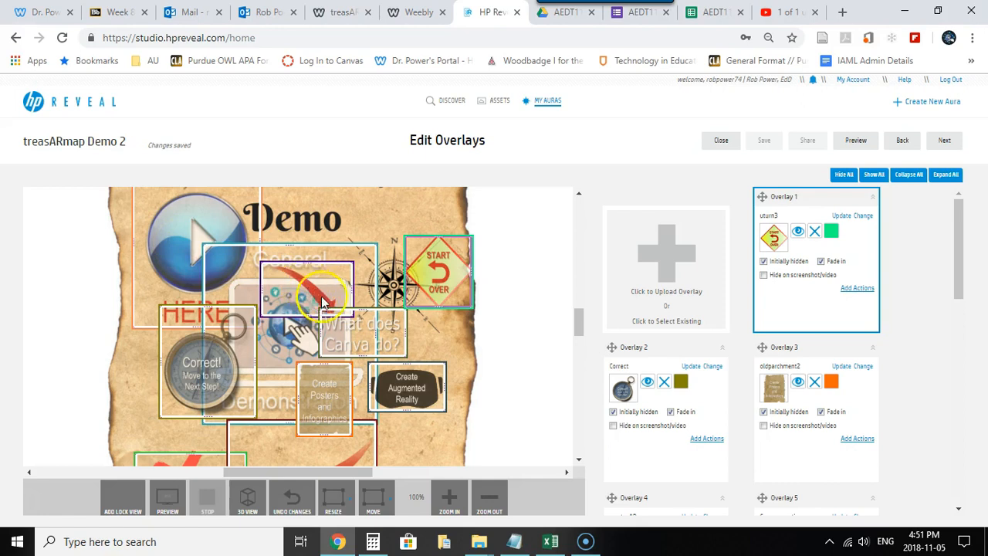
{"action": "mouse_move", "coordinate": [347, 328]}
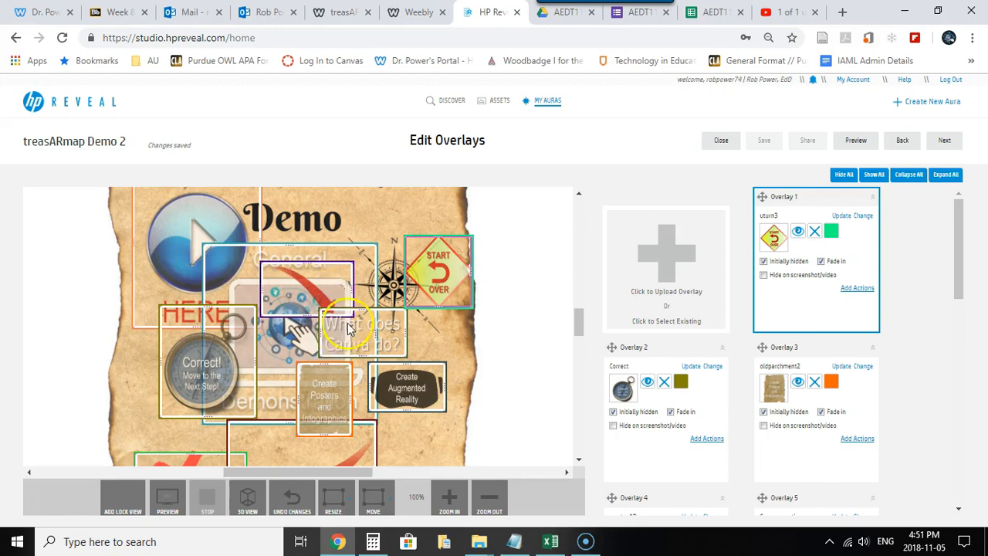
{"action": "scroll", "scroll_direction": "down", "scroll_amount": 3}
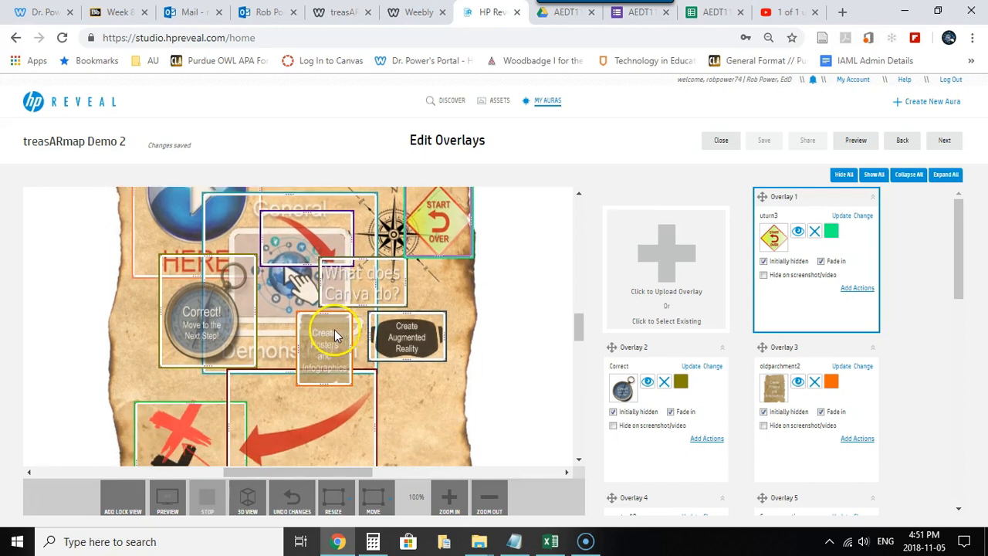
{"action": "mouse_move", "coordinate": [383, 344]}
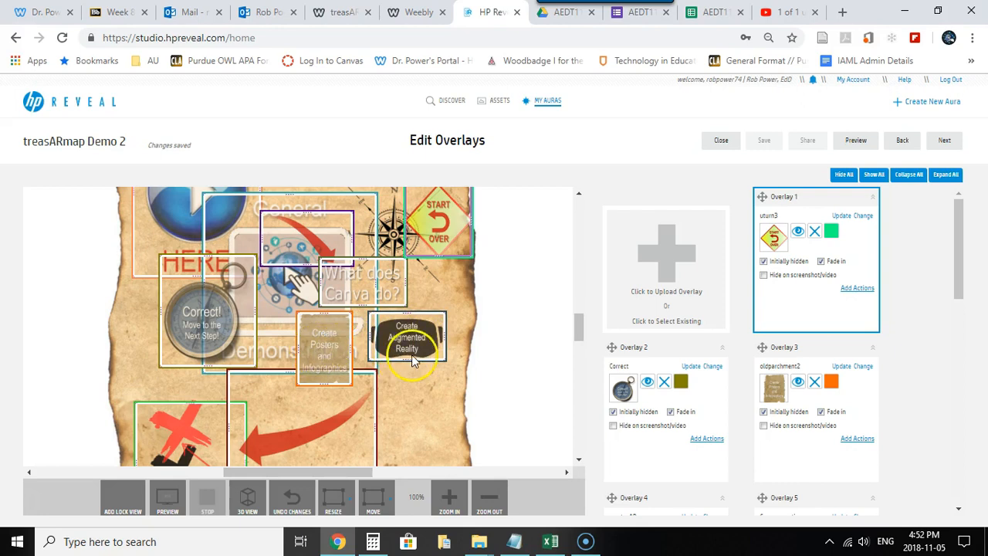
{"action": "mouse_move", "coordinate": [687, 341]}
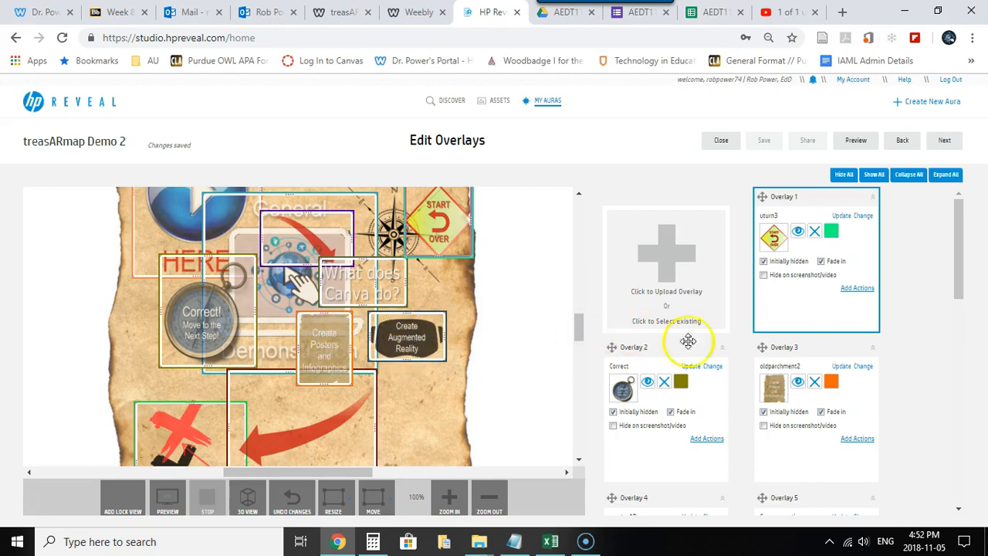
Give Canva_question a 2-second delayed action starting oldparchment2 and create_AR
{"action": "scroll", "scroll_direction": "down", "scroll_amount": 3}
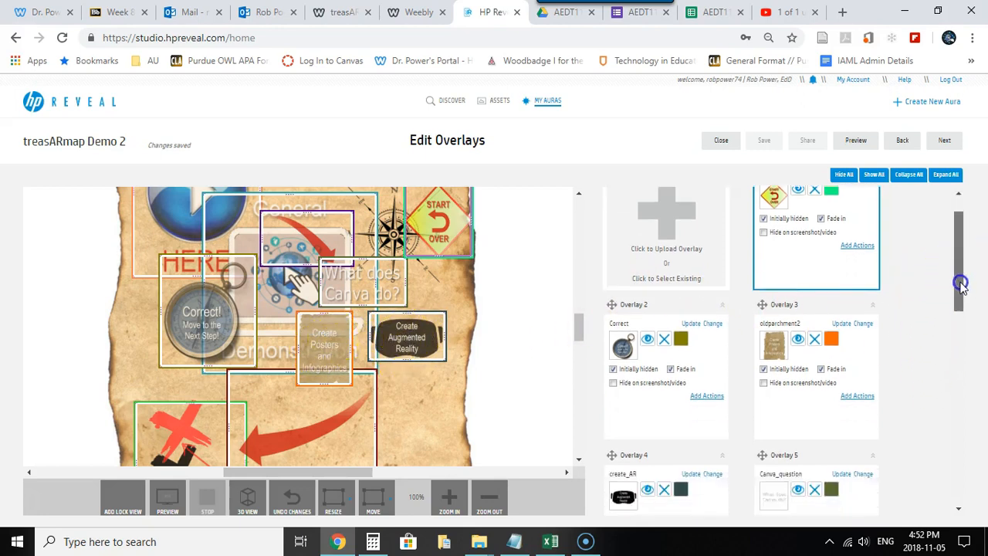
{"action": "scroll", "scroll_direction": "down", "scroll_amount": 3}
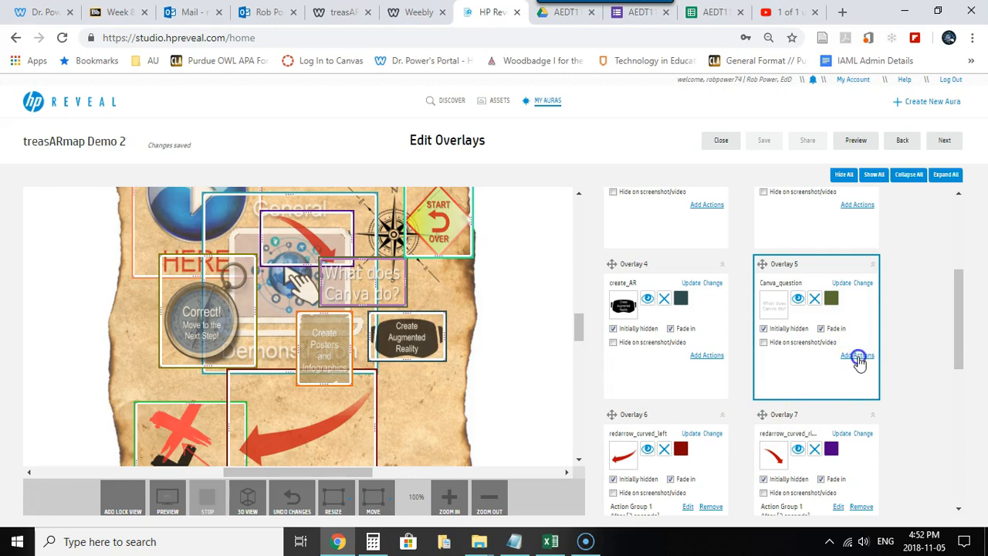
{"action": "left_click", "coordinate": [856, 355]}
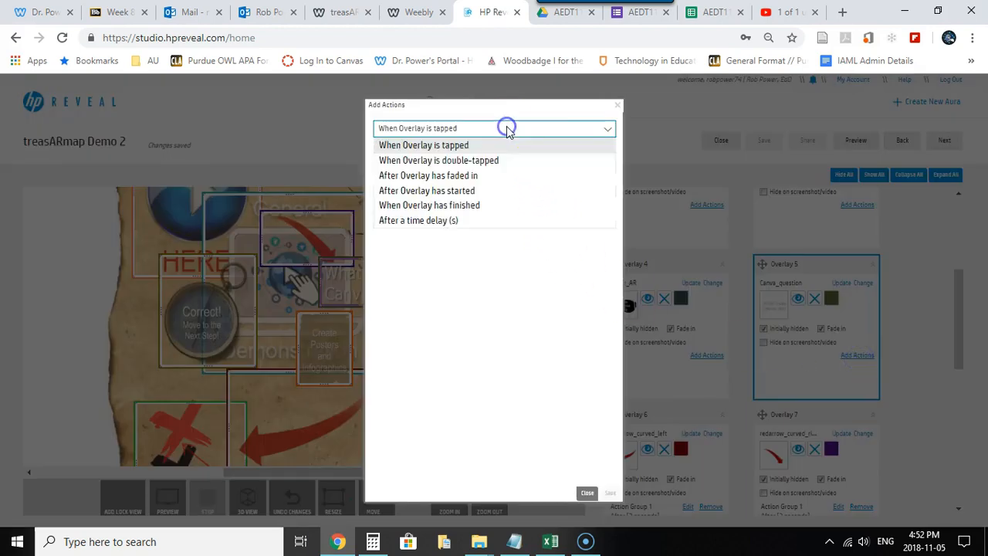
{"action": "mouse_move", "coordinate": [436, 220]}
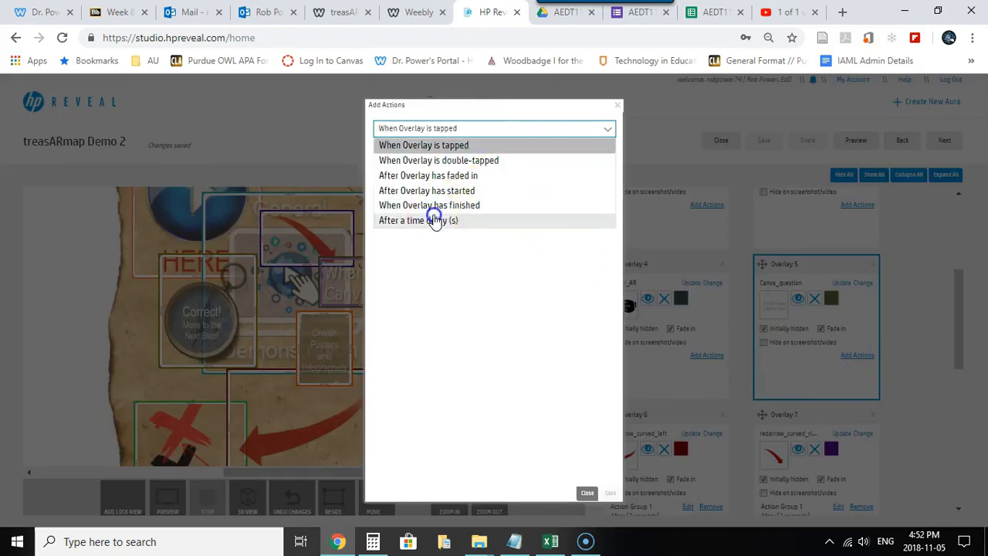
{"action": "left_click", "coordinate": [417, 220]}
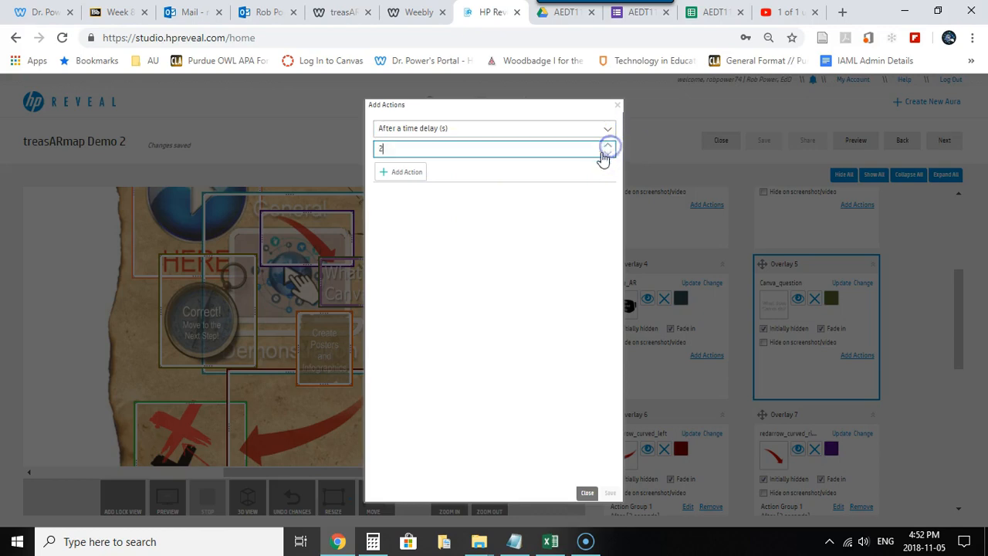
{"action": "left_click", "coordinate": [401, 171]}
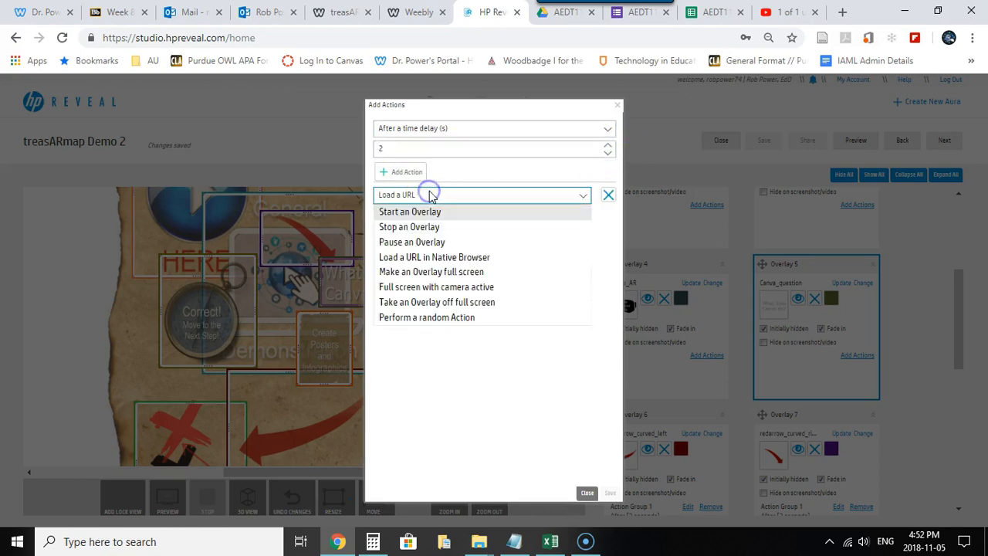
{"action": "left_click", "coordinate": [410, 211]}
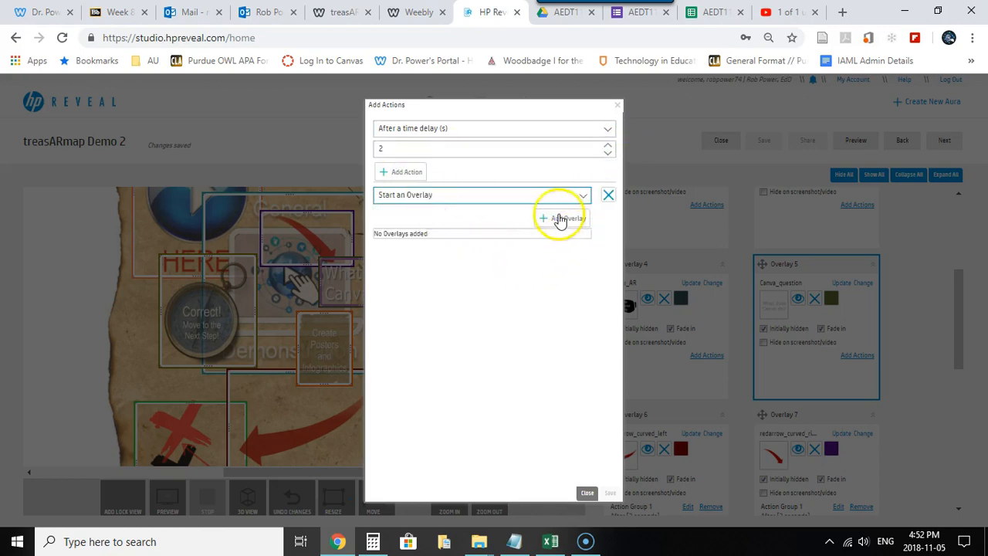
{"action": "left_click", "coordinate": [562, 218]}
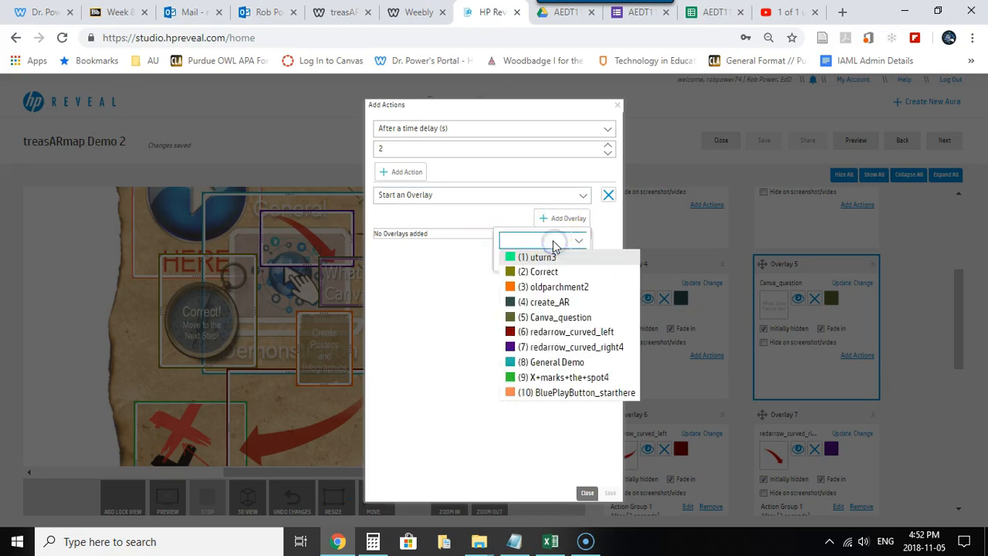
{"action": "mouse_move", "coordinate": [553, 291]}
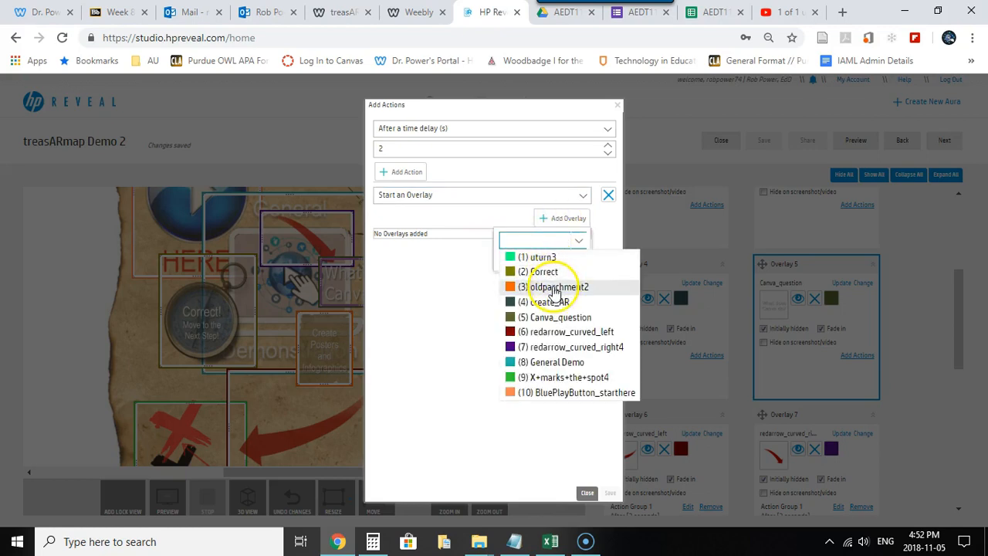
{"action": "left_click", "coordinate": [557, 286]}
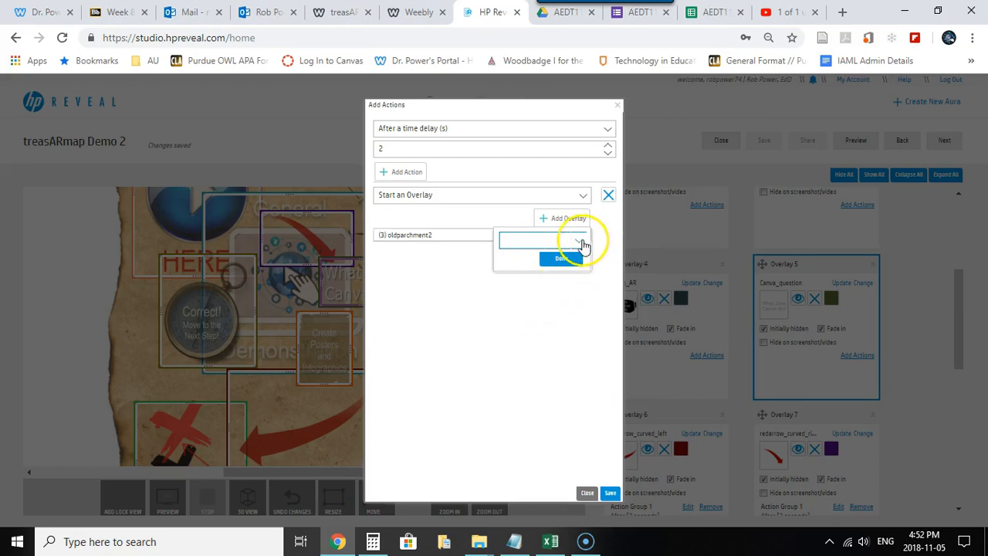
{"action": "left_click", "coordinate": [583, 239]}
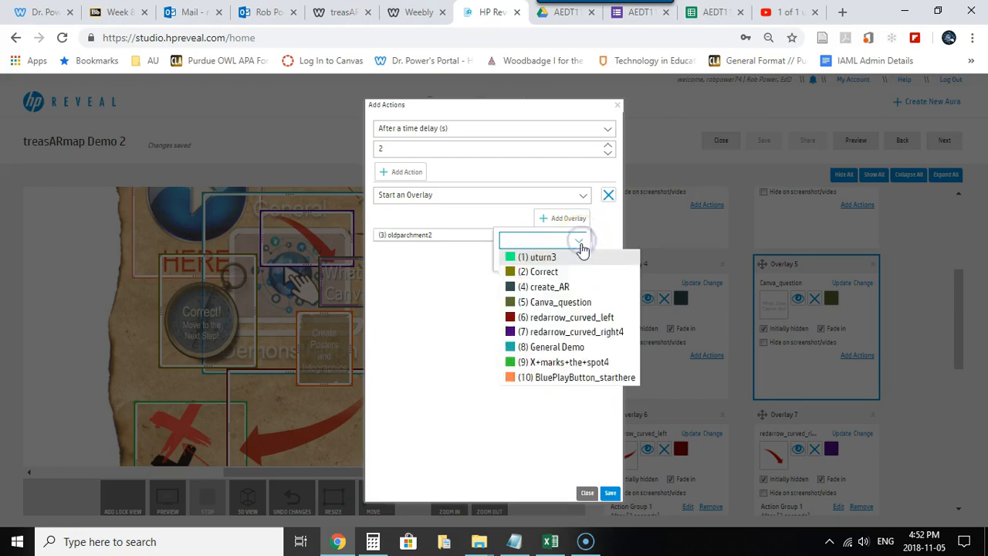
{"action": "left_click", "coordinate": [545, 286]}
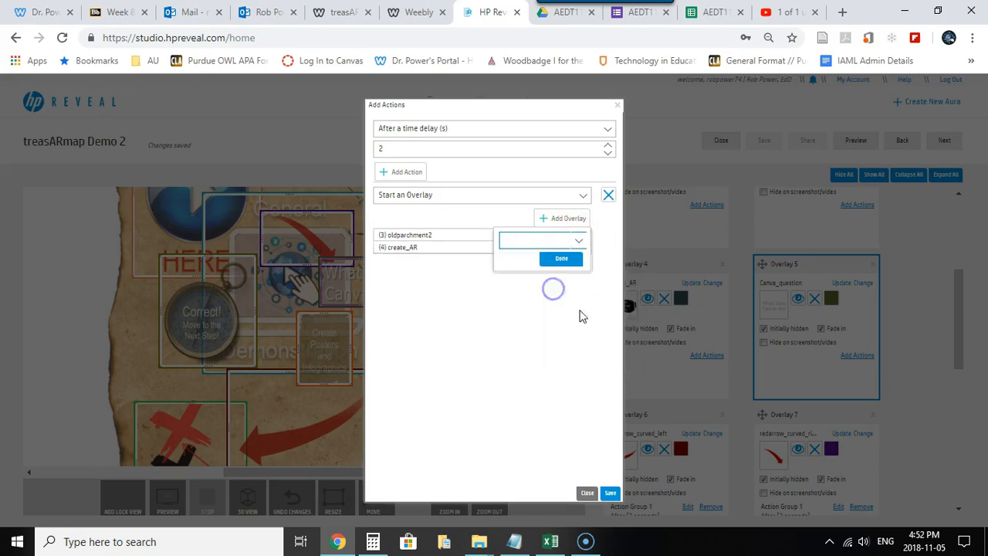
{"action": "mouse_move", "coordinate": [538, 324]}
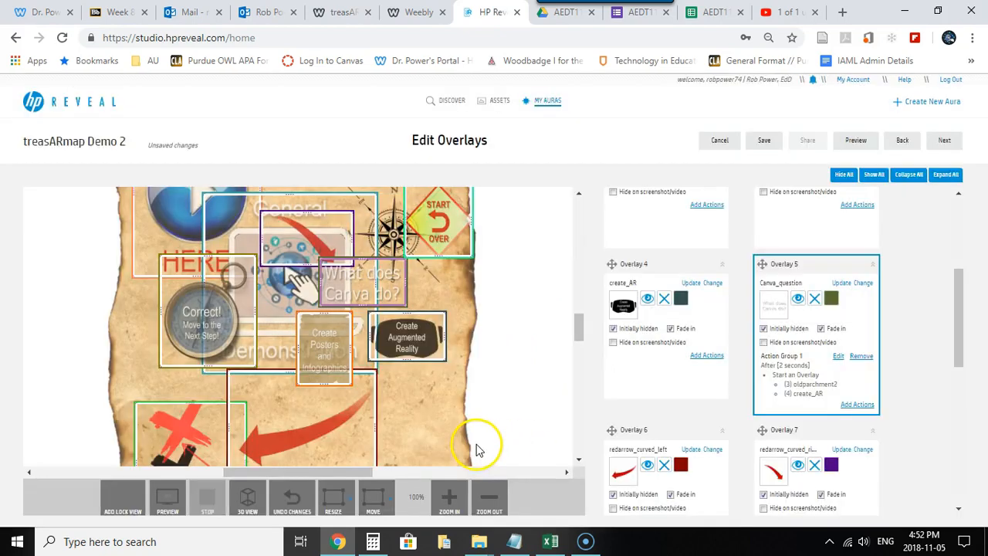
{"action": "mouse_move", "coordinate": [363, 290]}
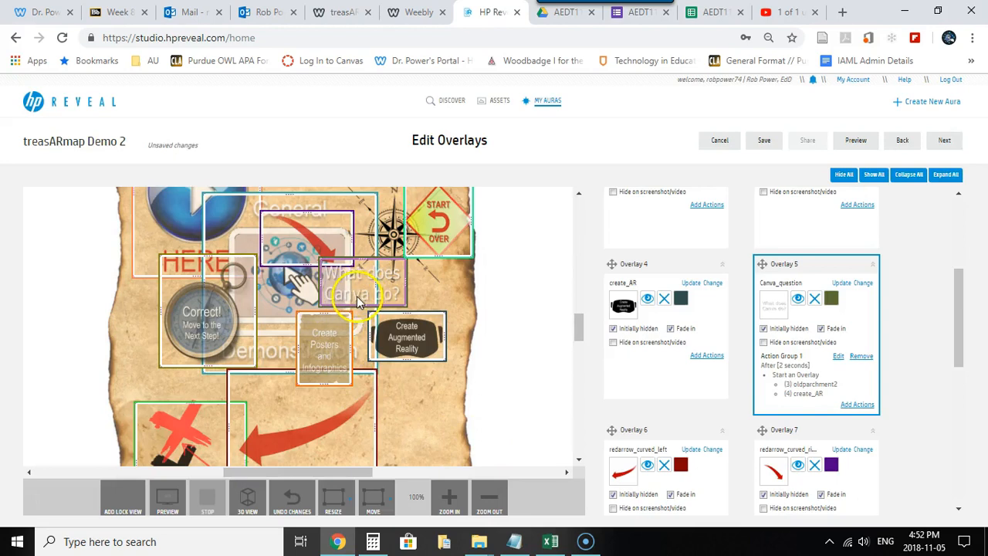
{"action": "mouse_move", "coordinate": [401, 357]}
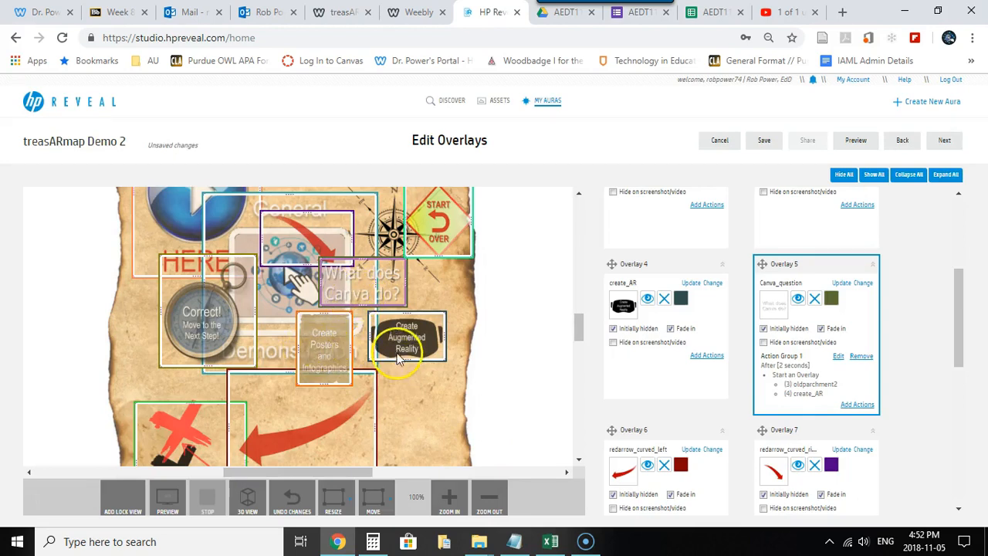
{"action": "mouse_move", "coordinate": [357, 373]}
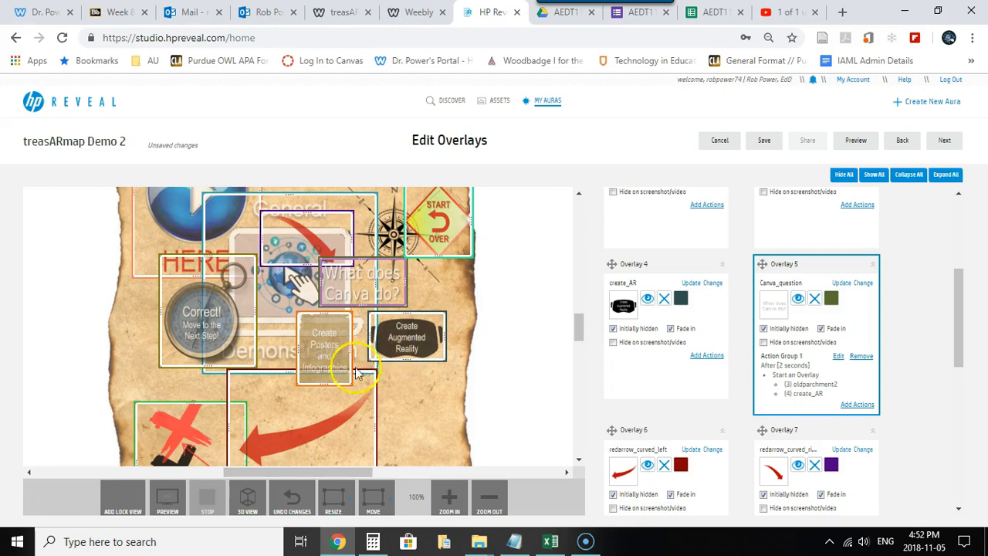
{"action": "mouse_move", "coordinate": [315, 417]}
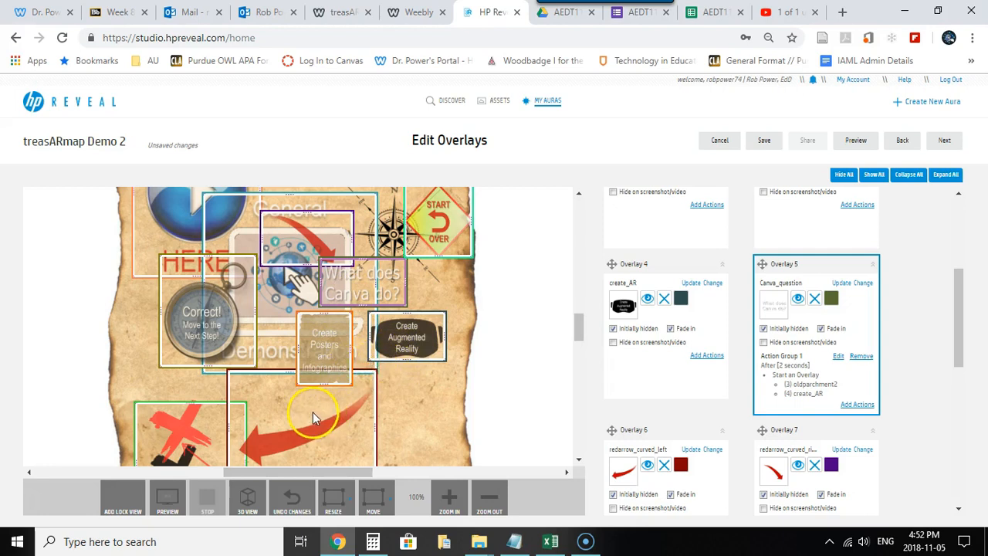
{"action": "mouse_move", "coordinate": [301, 386]}
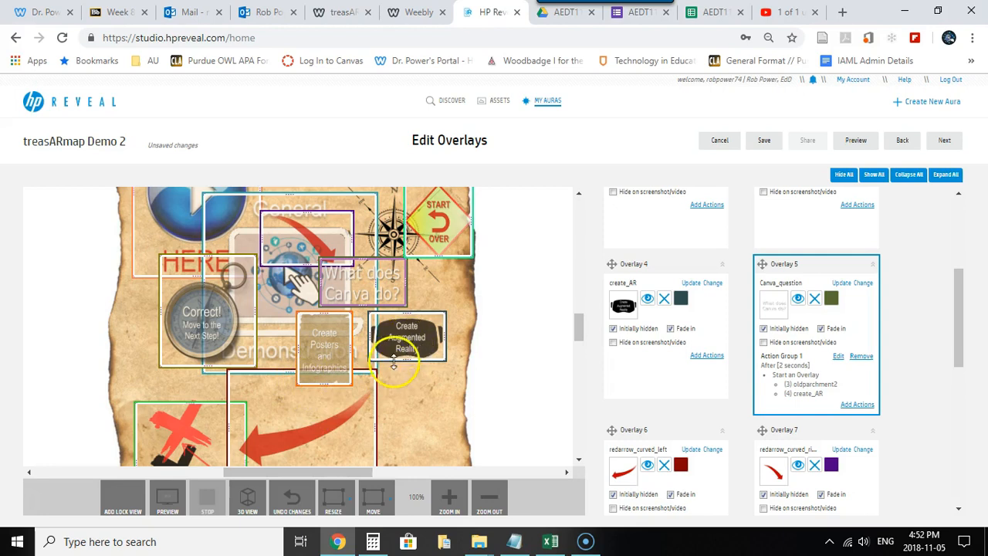
{"action": "mouse_move", "coordinate": [390, 370]}
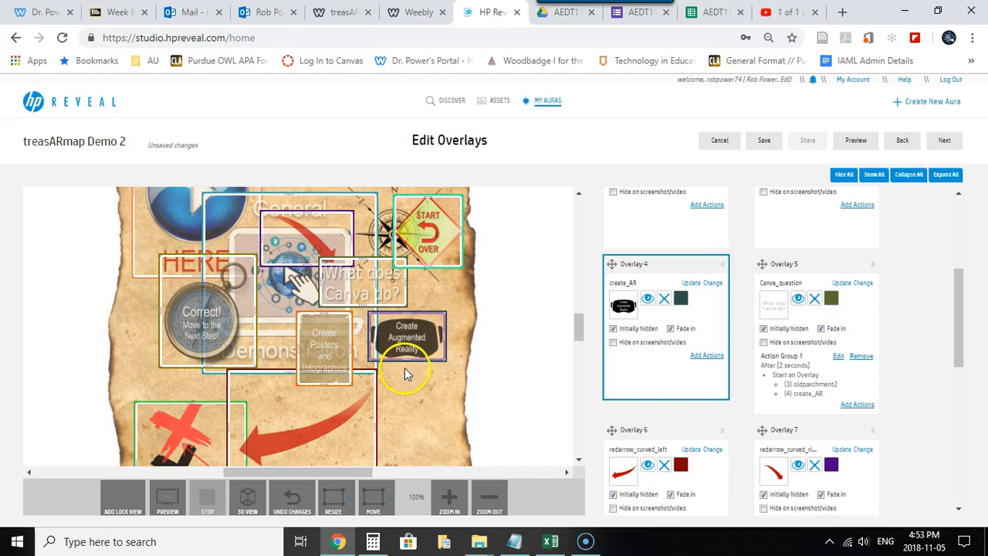
{"action": "mouse_move", "coordinate": [472, 364]}
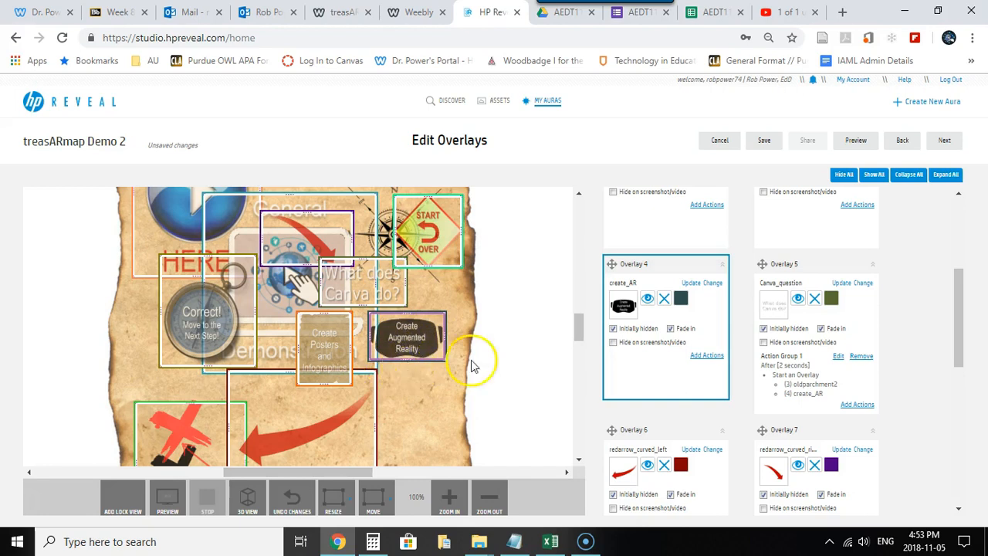
{"action": "mouse_move", "coordinate": [705, 355]}
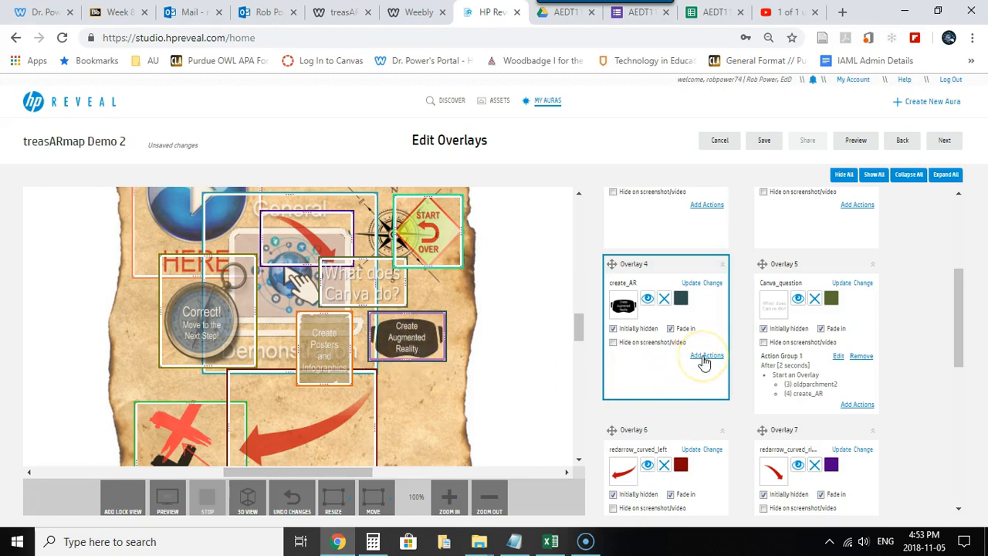
Add actions to the create_AR overlay, triggered 'When Overlay is tapped'
{"action": "left_click", "coordinate": [705, 356]}
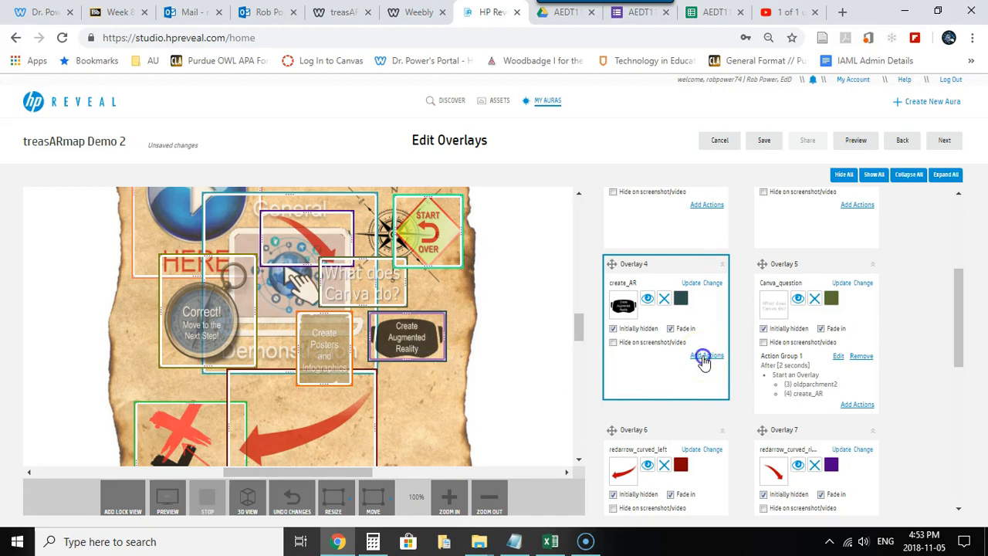
{"action": "left_click", "coordinate": [705, 356]}
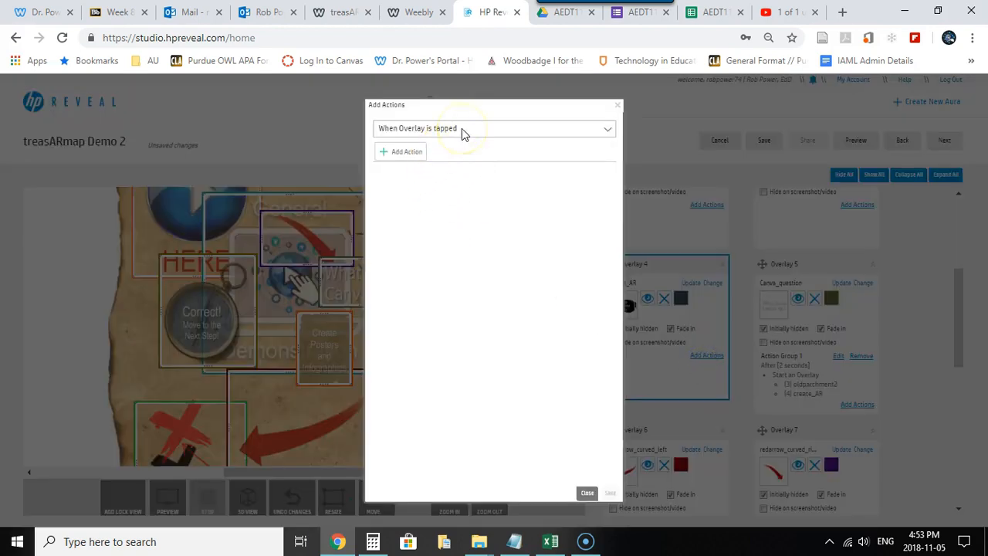
{"action": "mouse_move", "coordinate": [430, 129]}
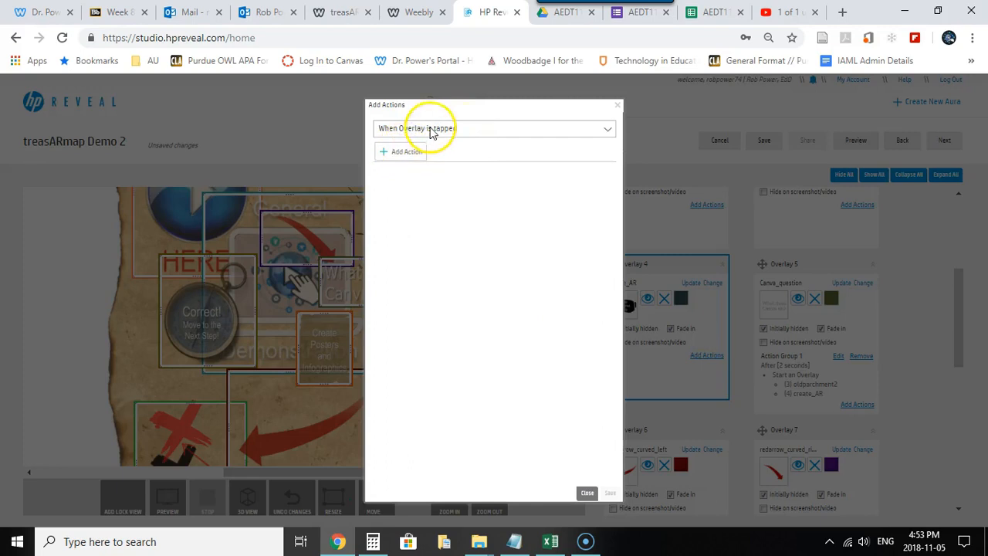
Add a tap action on create_AR that stops oldparchment2
{"action": "left_click", "coordinate": [400, 151]}
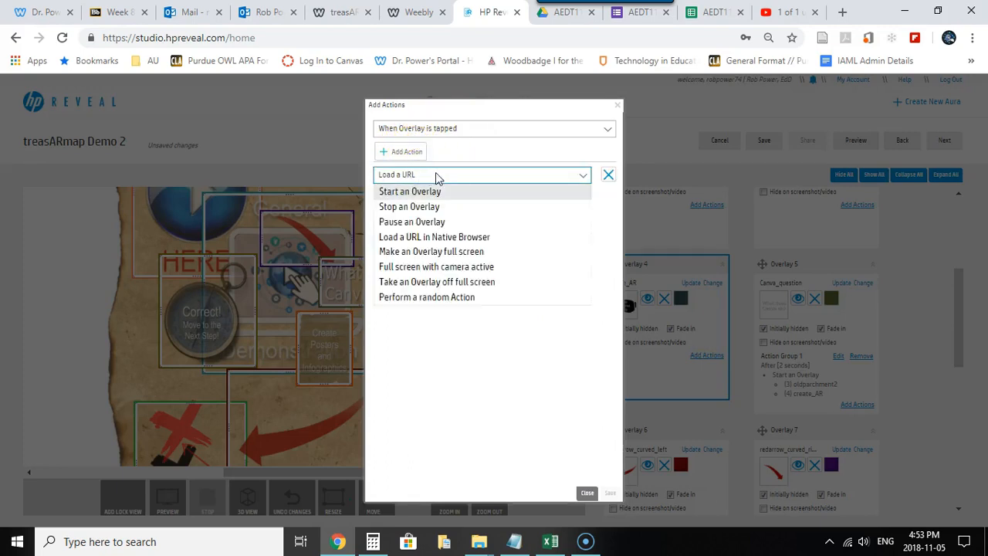
{"action": "left_click", "coordinate": [409, 206]}
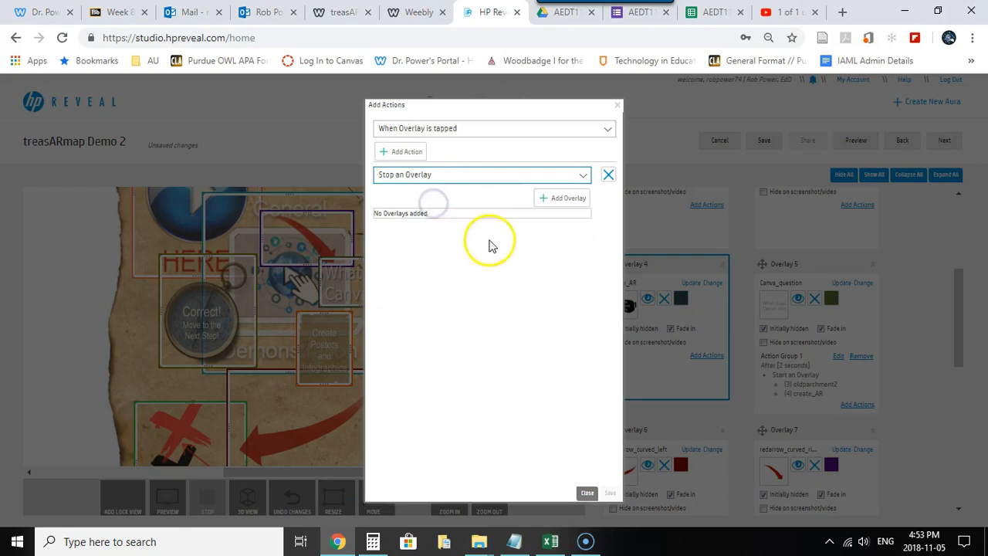
{"action": "left_click", "coordinate": [562, 198]}
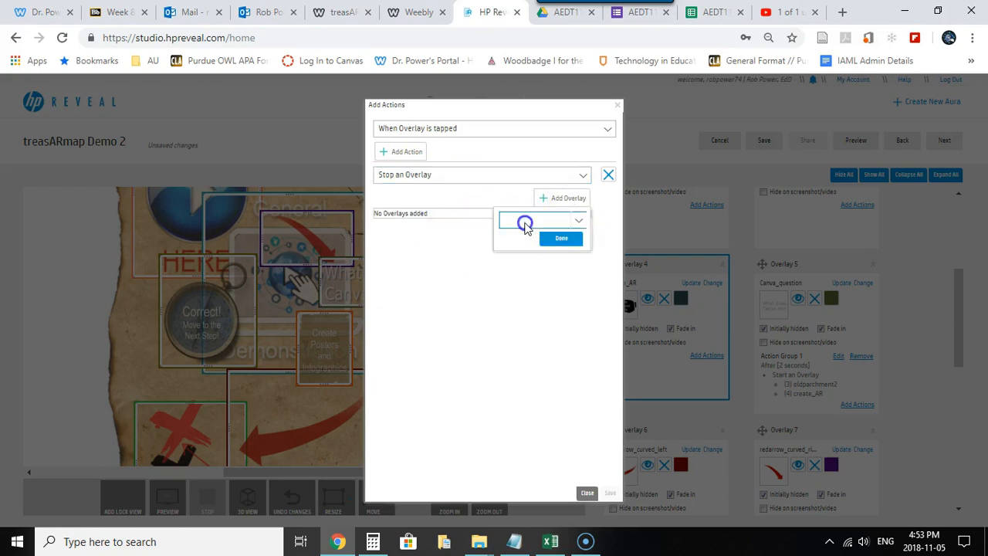
{"action": "left_click", "coordinate": [540, 221]}
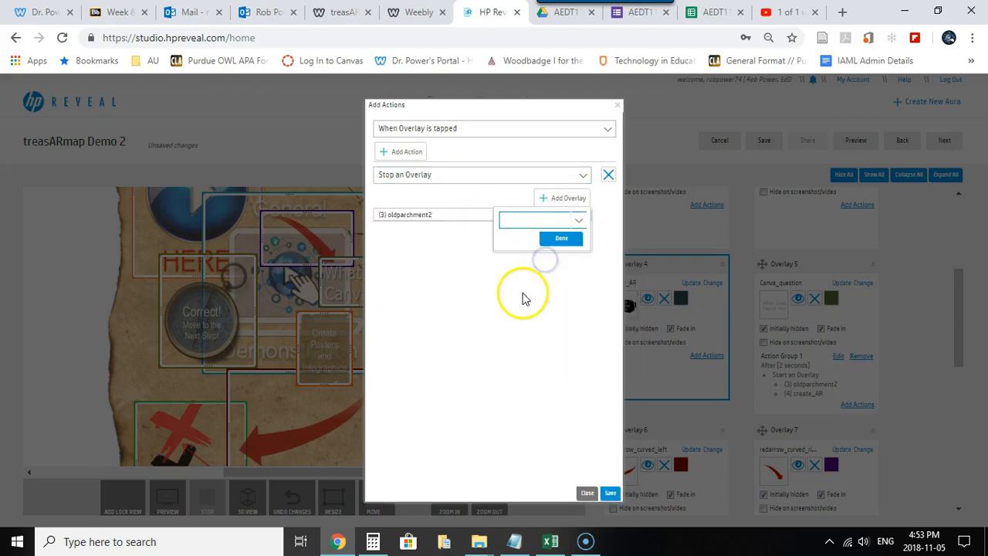
{"action": "left_click", "coordinate": [561, 238]}
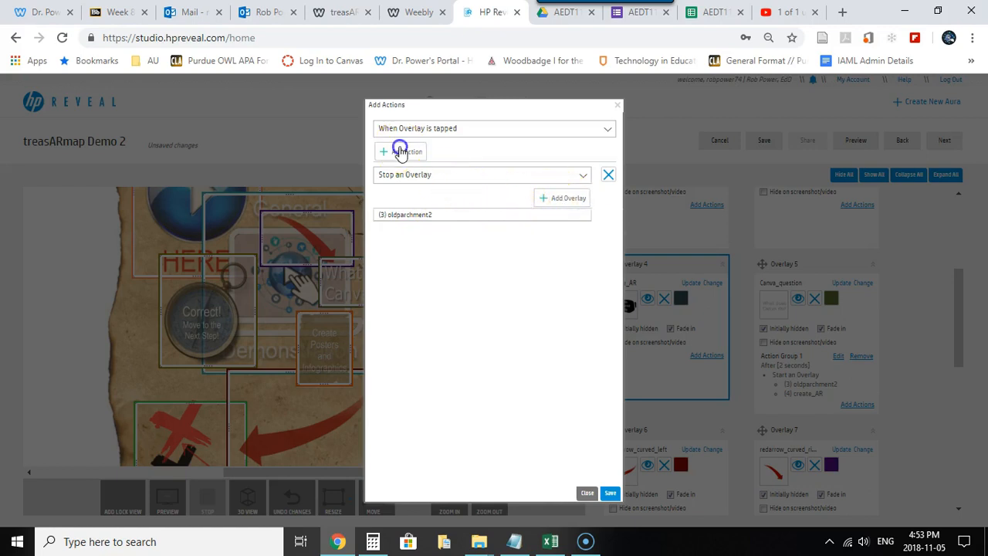
Add a second action starting uturn3 and save the action group
{"action": "left_click", "coordinate": [401, 151]}
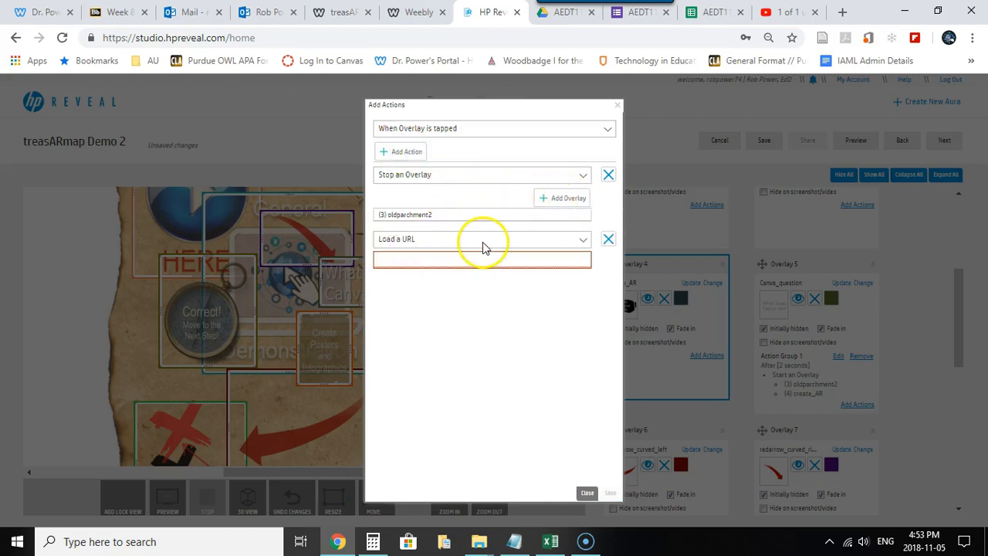
{"action": "left_click", "coordinate": [482, 239]}
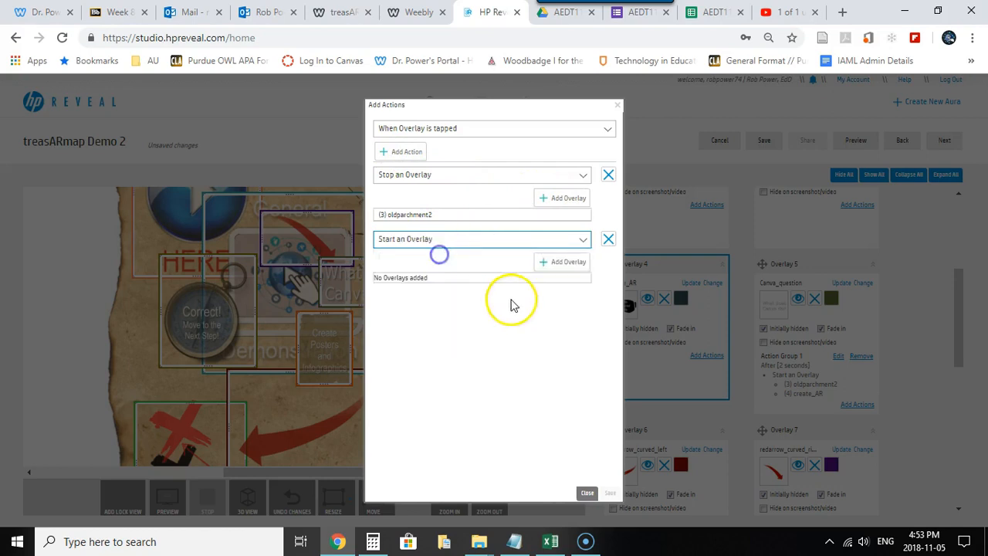
{"action": "left_click", "coordinate": [562, 262]}
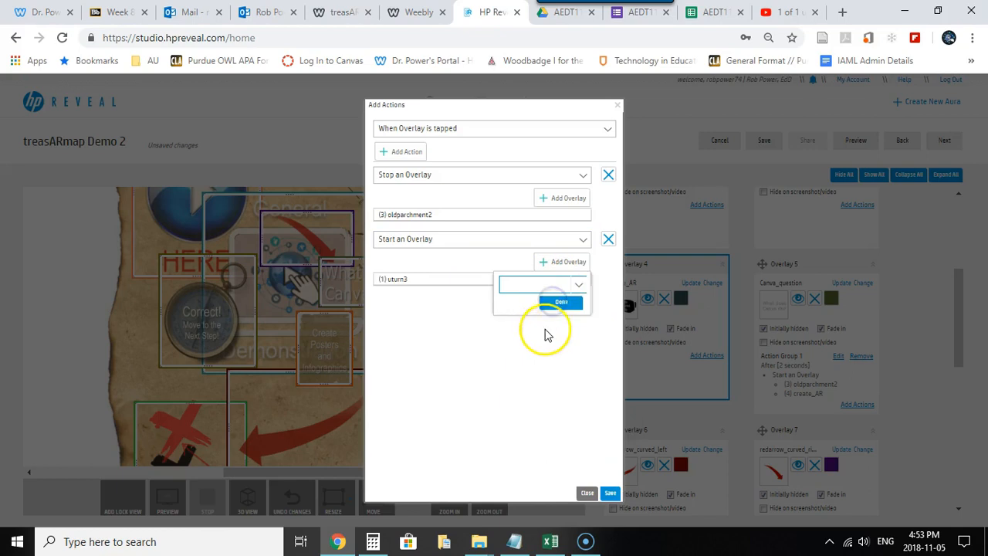
{"action": "left_click", "coordinate": [561, 301]}
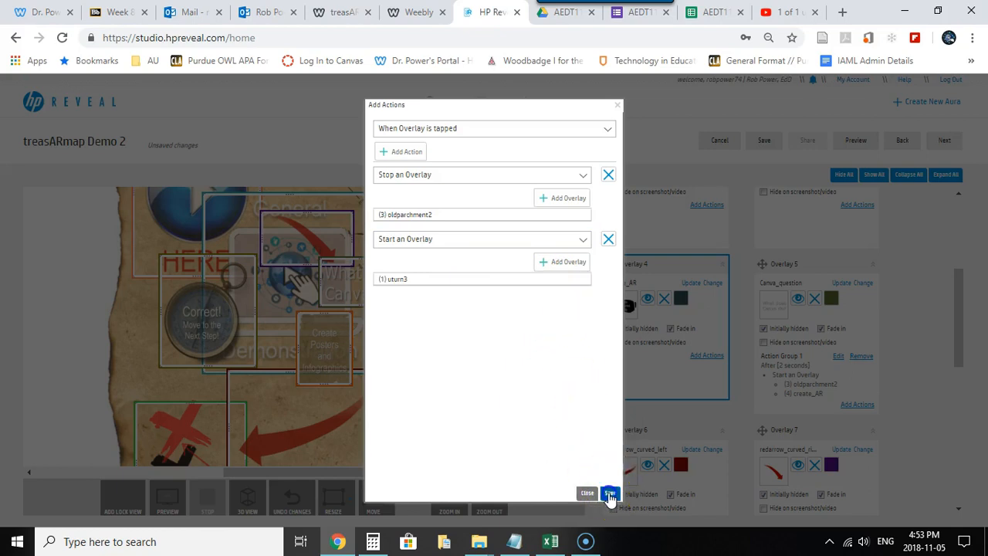
{"action": "left_click", "coordinate": [608, 494]}
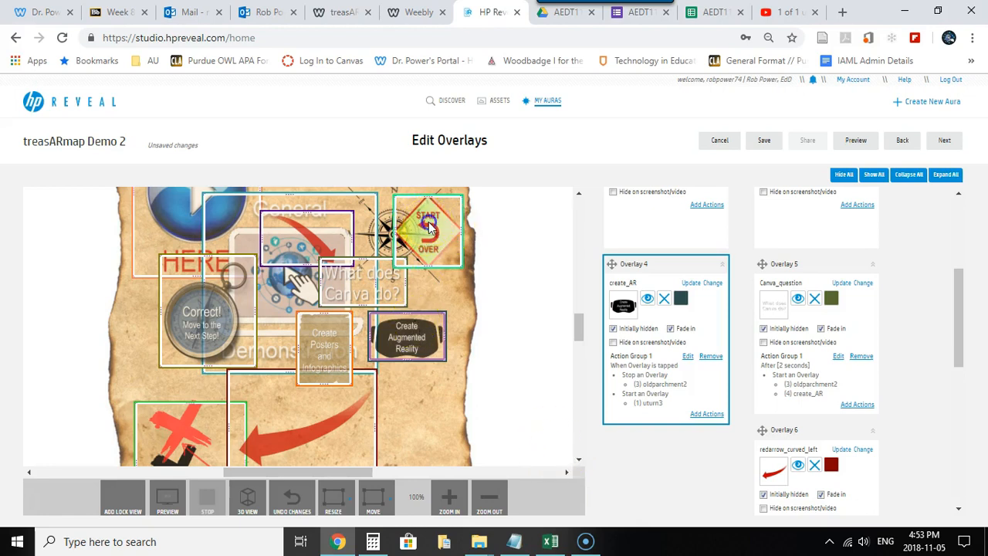
Move the Start Over sign onto the Create Augmented Reality graphic
{"action": "left_click_drag", "start_coordinate": [428, 227], "coordinate": [366, 336]}
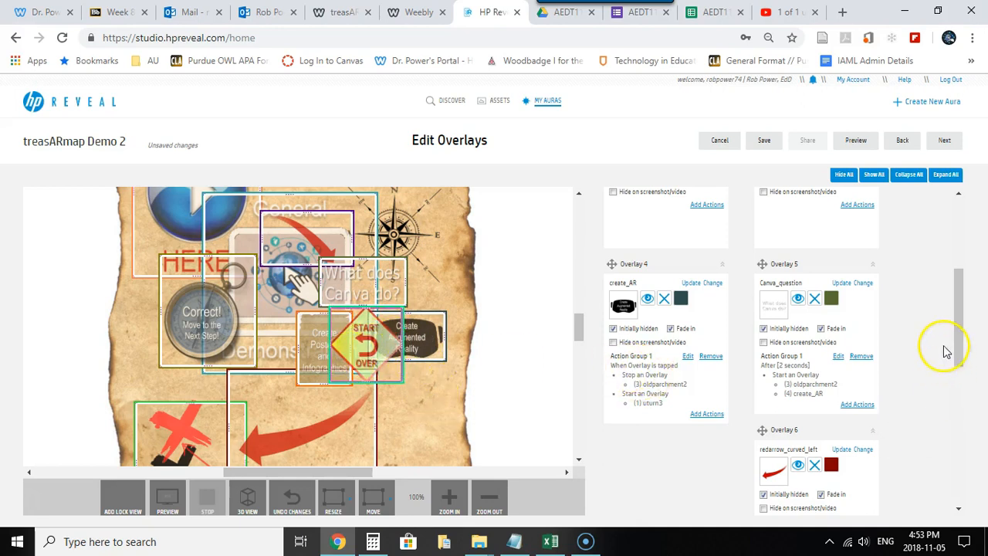
{"action": "mouse_move", "coordinate": [887, 355]}
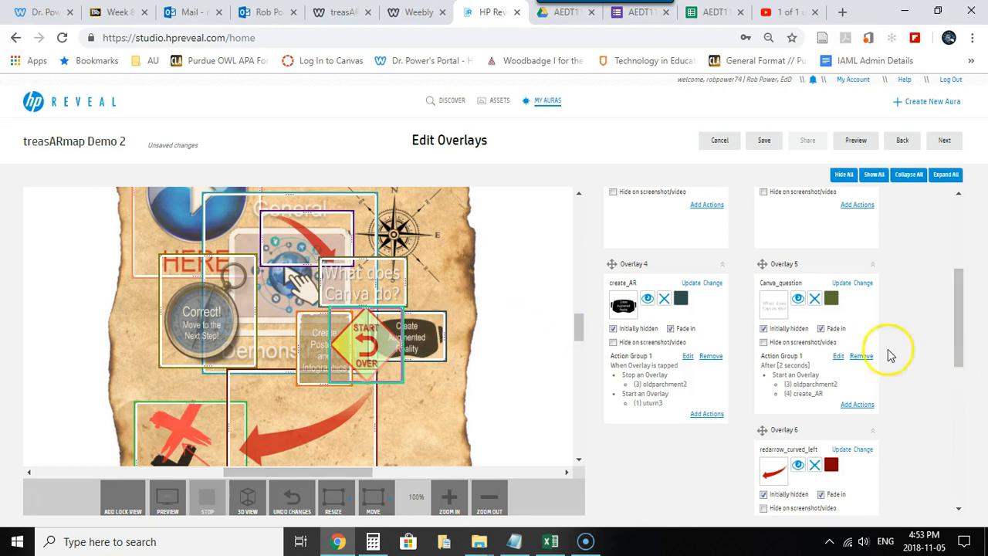
{"action": "scroll", "scroll_direction": "up", "scroll_amount": 3}
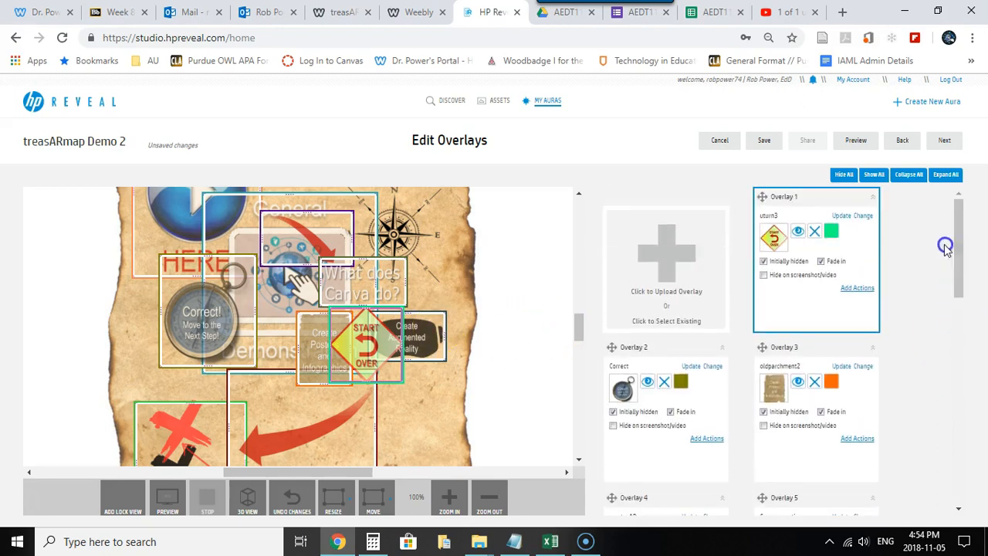
Add a tap action on uturn3 that stops the uturn3 overlay
{"action": "left_click", "coordinate": [857, 287]}
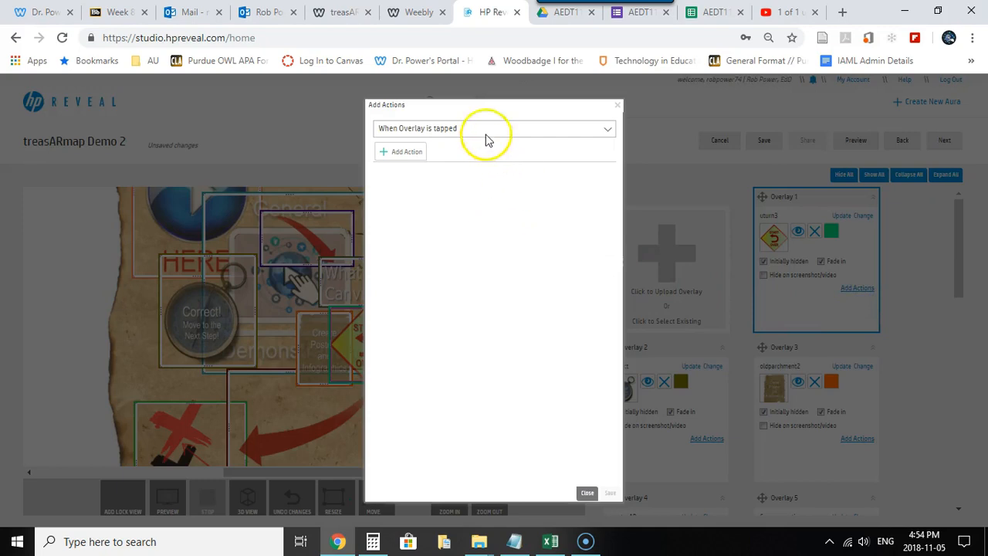
{"action": "left_click", "coordinate": [400, 151]}
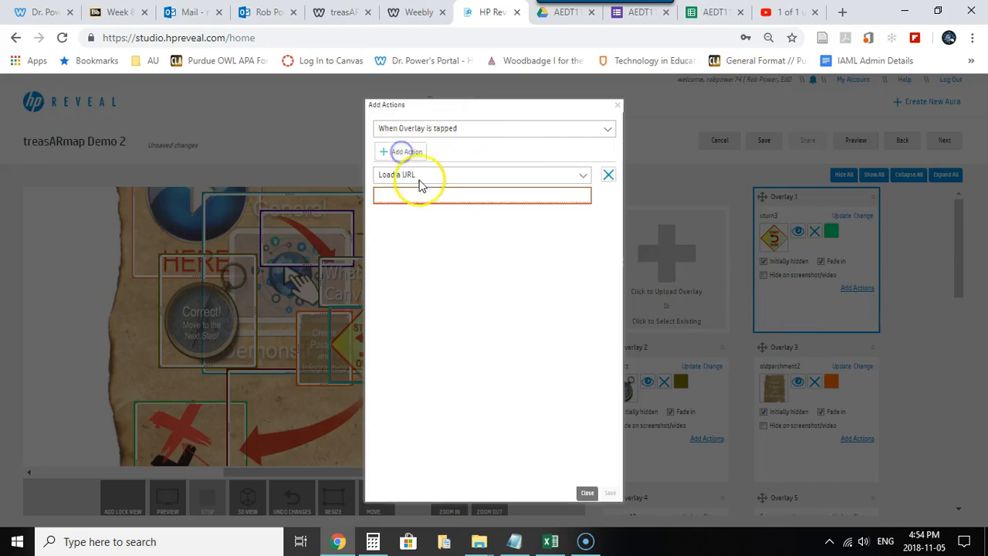
{"action": "left_click", "coordinate": [483, 175]}
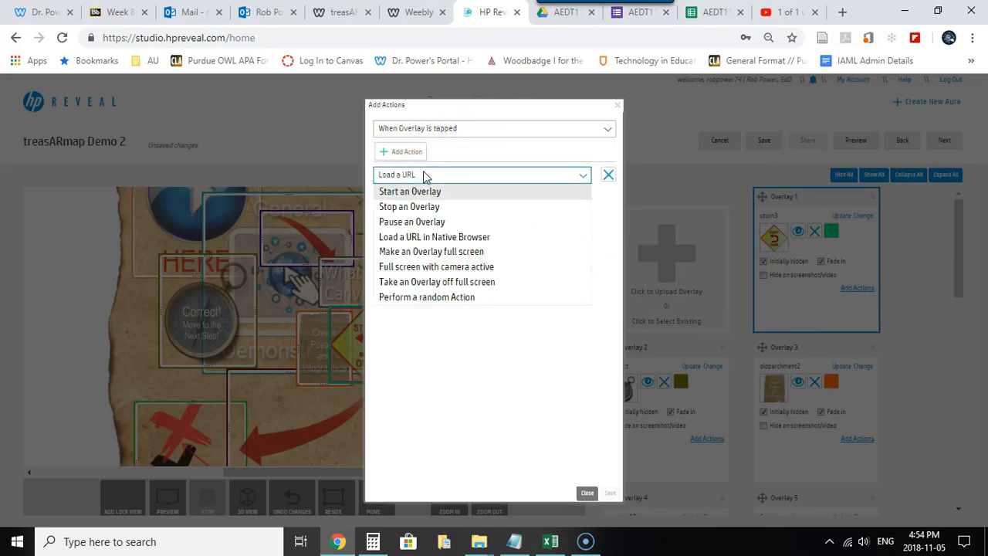
{"action": "mouse_move", "coordinate": [442, 213]}
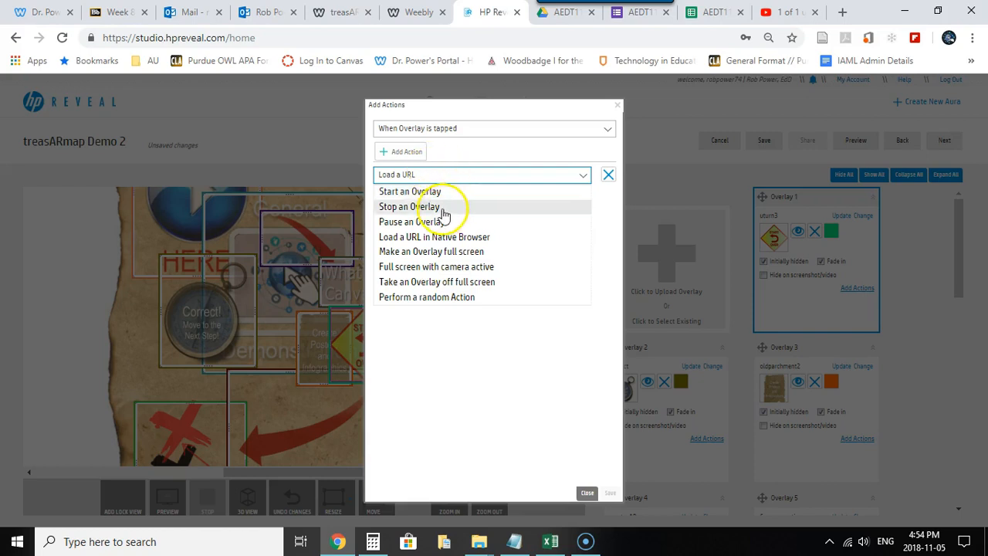
{"action": "left_click", "coordinate": [409, 206]}
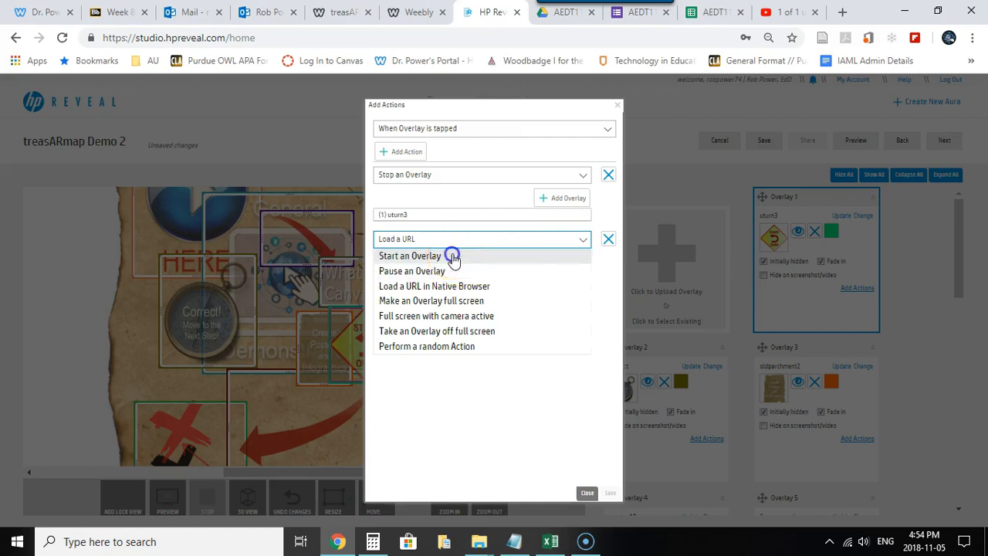
Add a second action starting oldparchment2 and create_AR, then save
{"action": "left_click", "coordinate": [410, 256]}
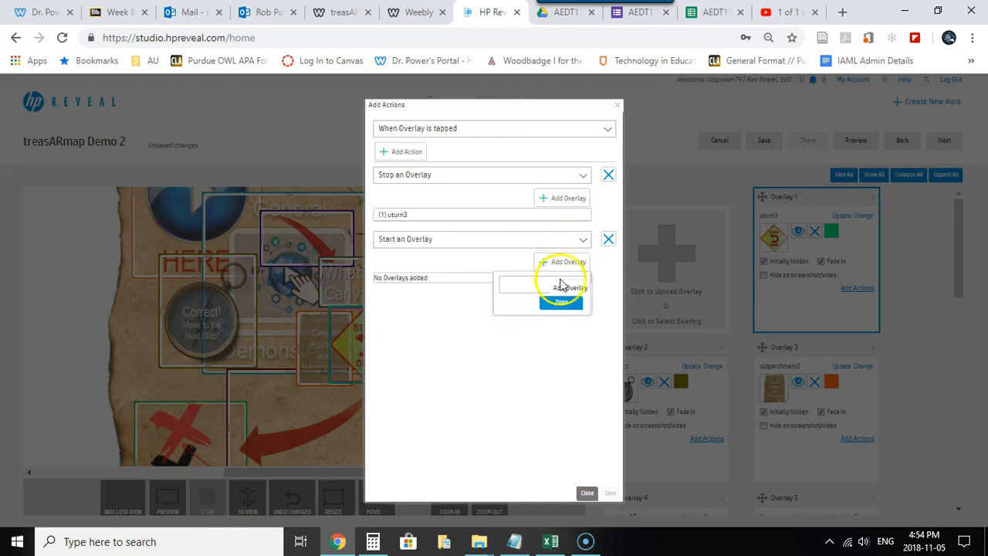
{"action": "left_click", "coordinate": [540, 285]}
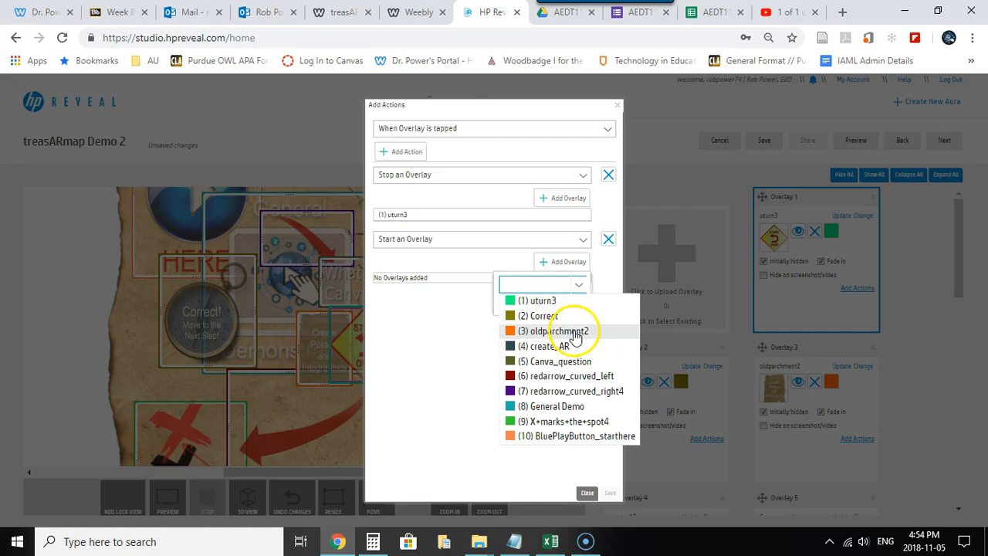
{"action": "left_click", "coordinate": [559, 330]}
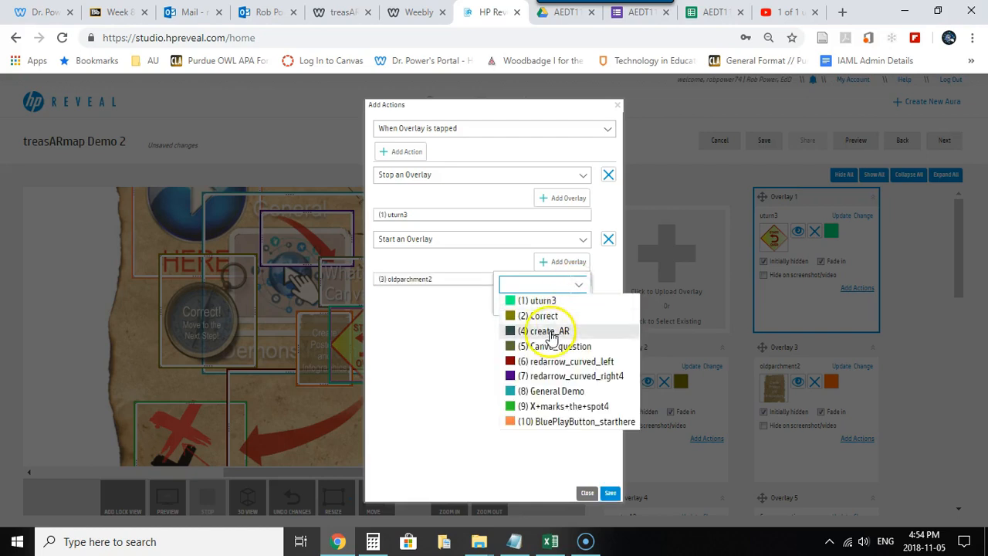
{"action": "left_click", "coordinate": [549, 330]}
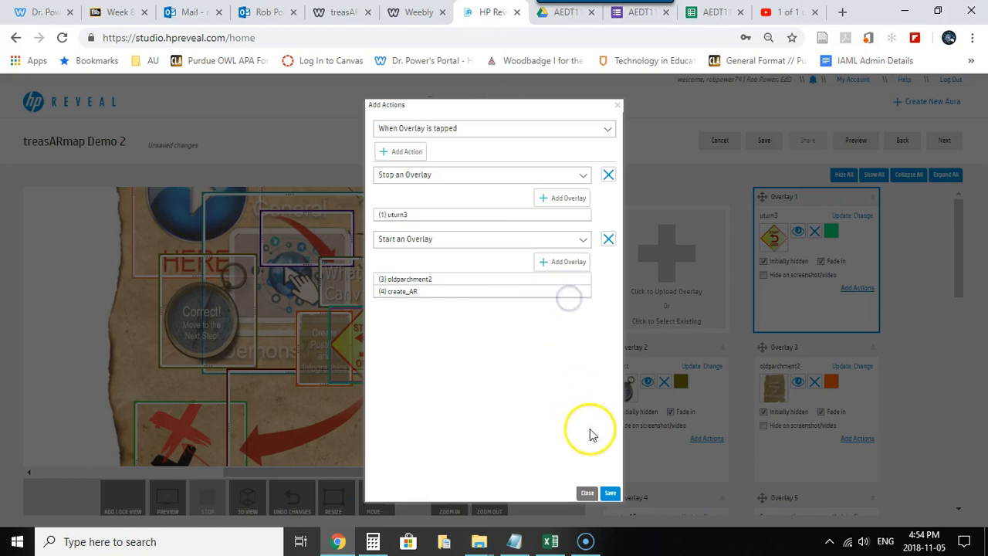
{"action": "left_click", "coordinate": [609, 492]}
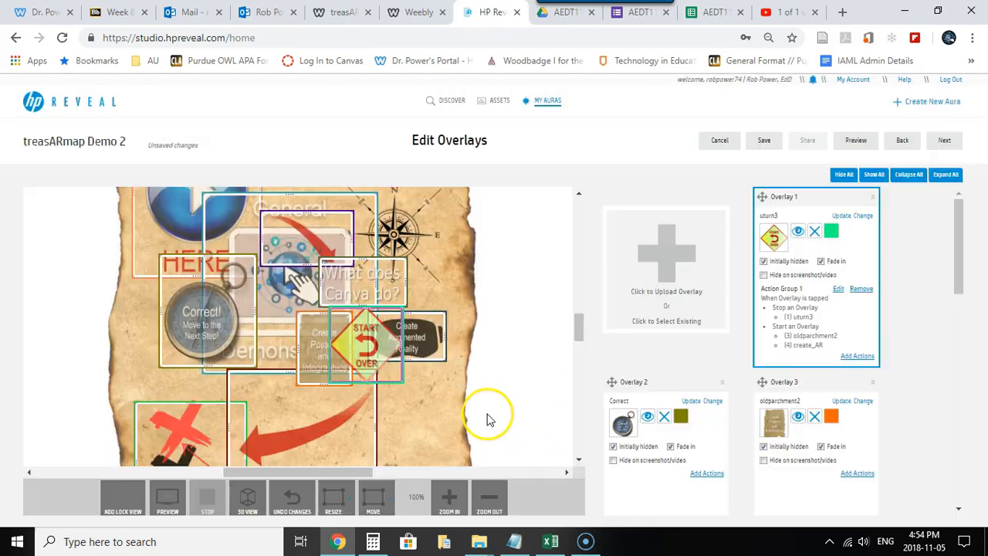
{"action": "mouse_move", "coordinate": [409, 351]}
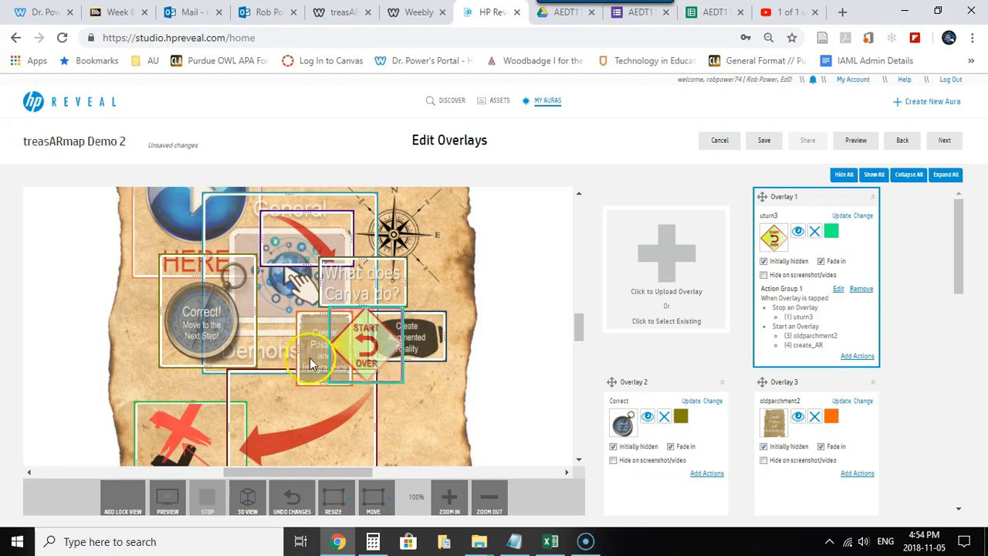
Give oldparchment2 a tap action stopping Canva_question, oldparchment2 and create_AR
{"action": "left_click", "coordinate": [312, 355]}
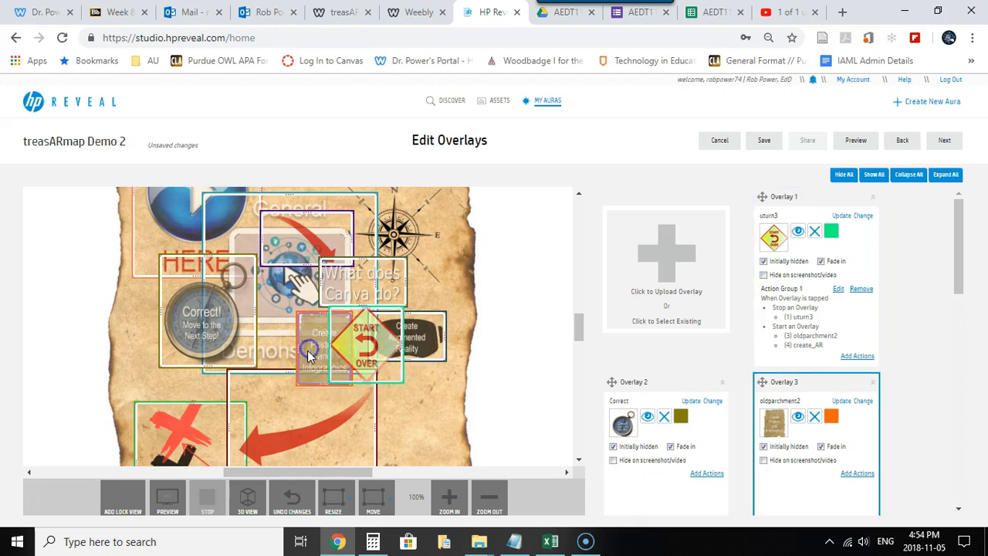
{"action": "mouse_move", "coordinate": [945, 278]}
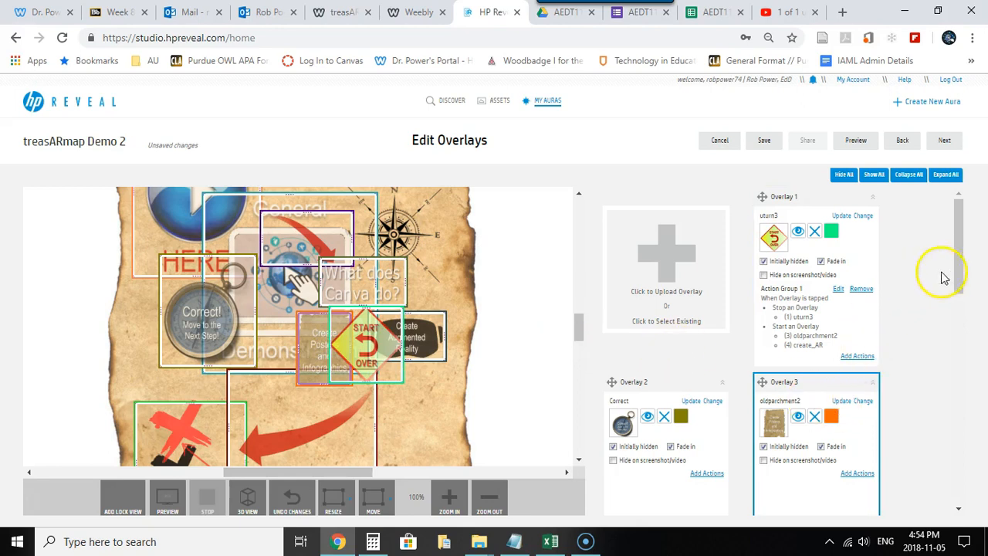
{"action": "scroll", "scroll_direction": "down", "scroll_amount": 3}
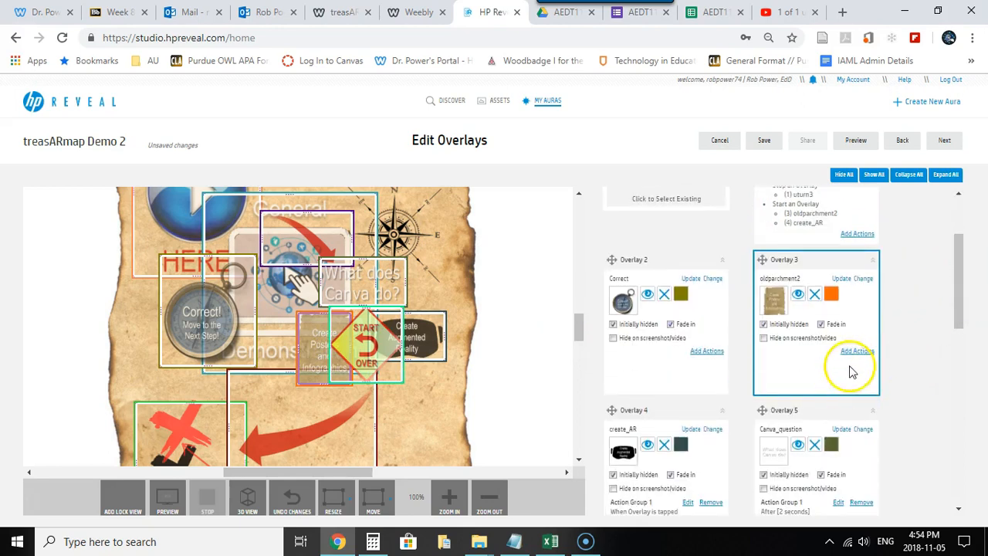
{"action": "mouse_move", "coordinate": [822, 351]}
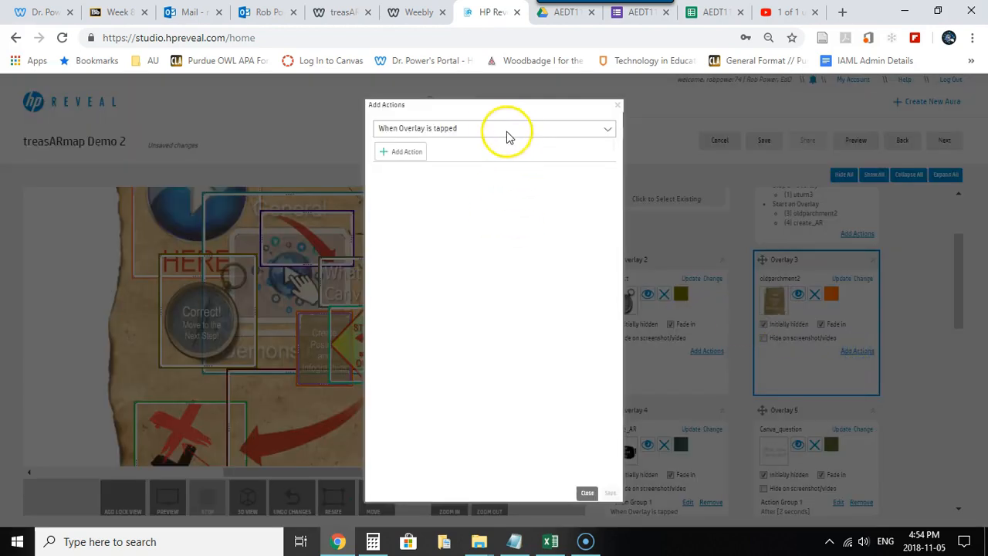
{"action": "left_click", "coordinate": [494, 128]}
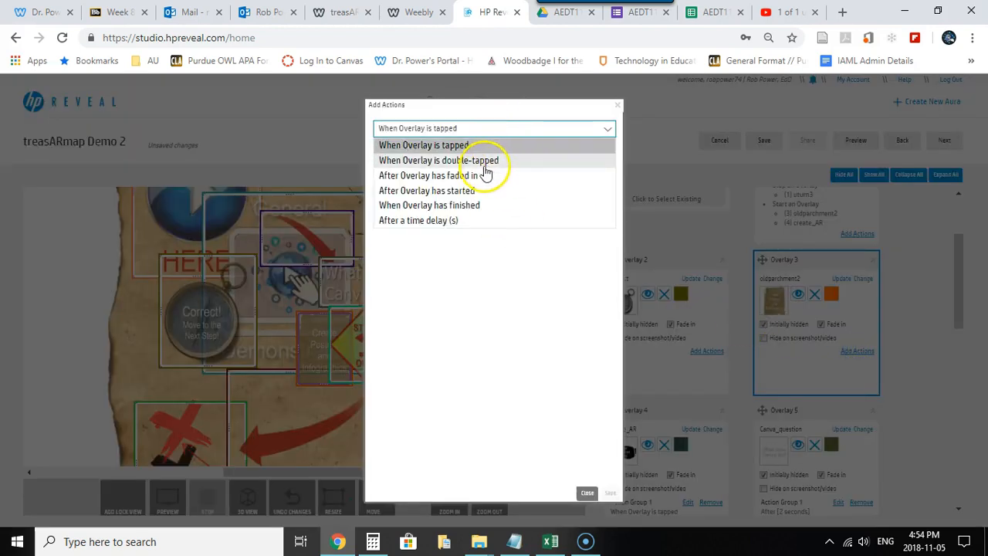
{"action": "left_click", "coordinate": [400, 152]}
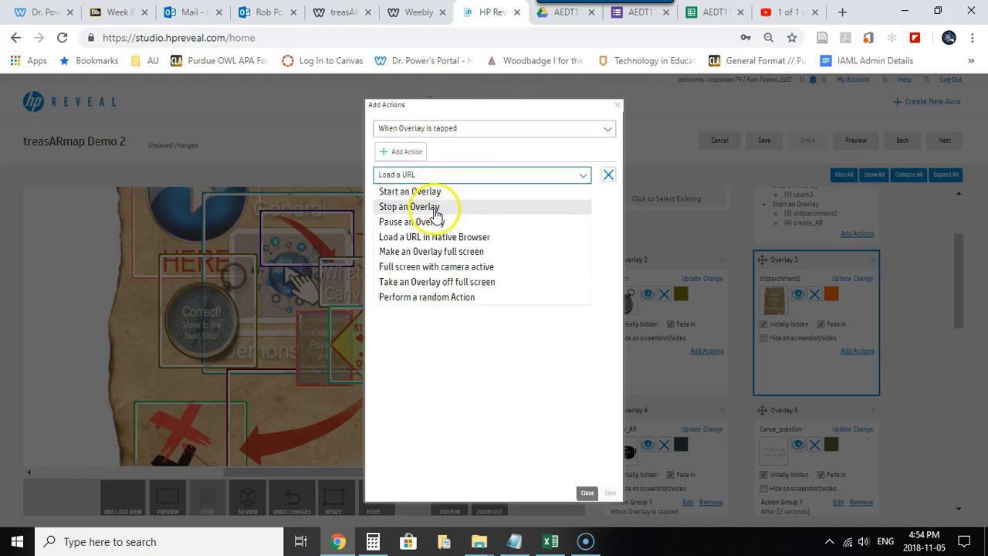
{"action": "left_click", "coordinate": [407, 206]}
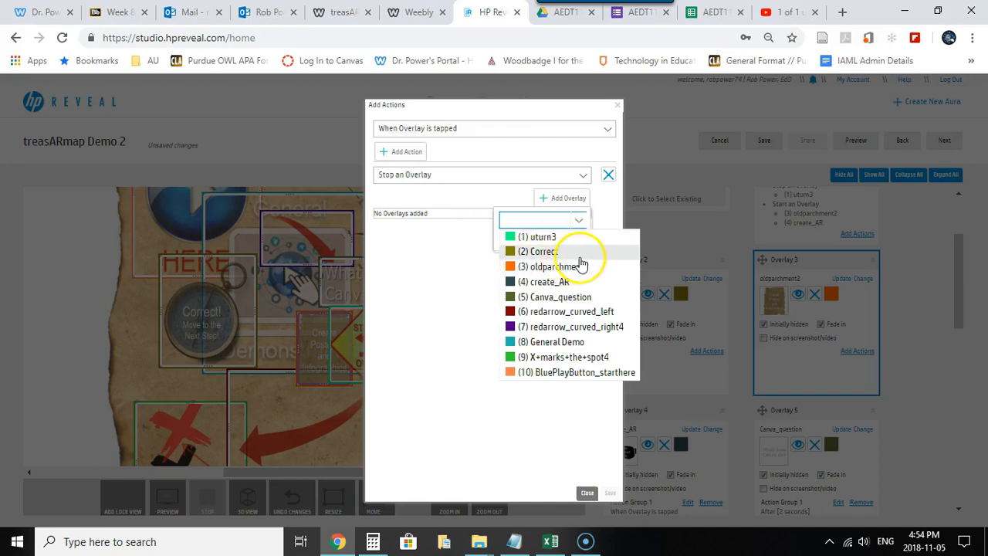
{"action": "mouse_move", "coordinate": [586, 266]}
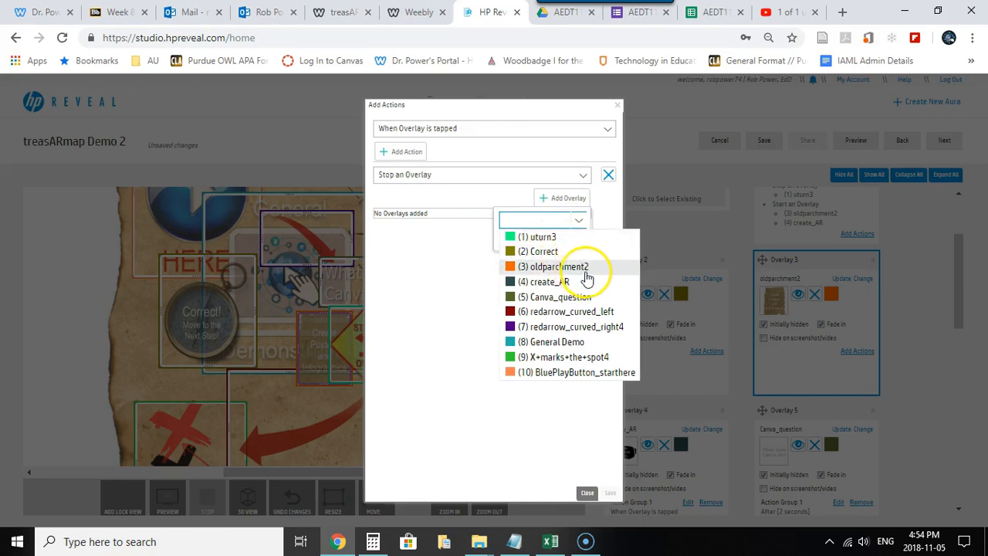
{"action": "left_click", "coordinate": [553, 296]}
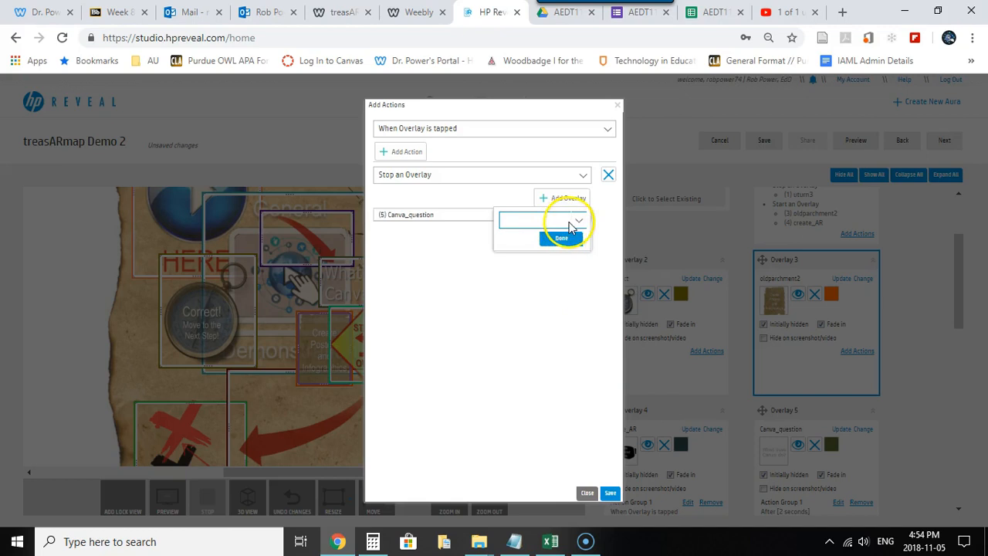
{"action": "left_click", "coordinate": [577, 220]}
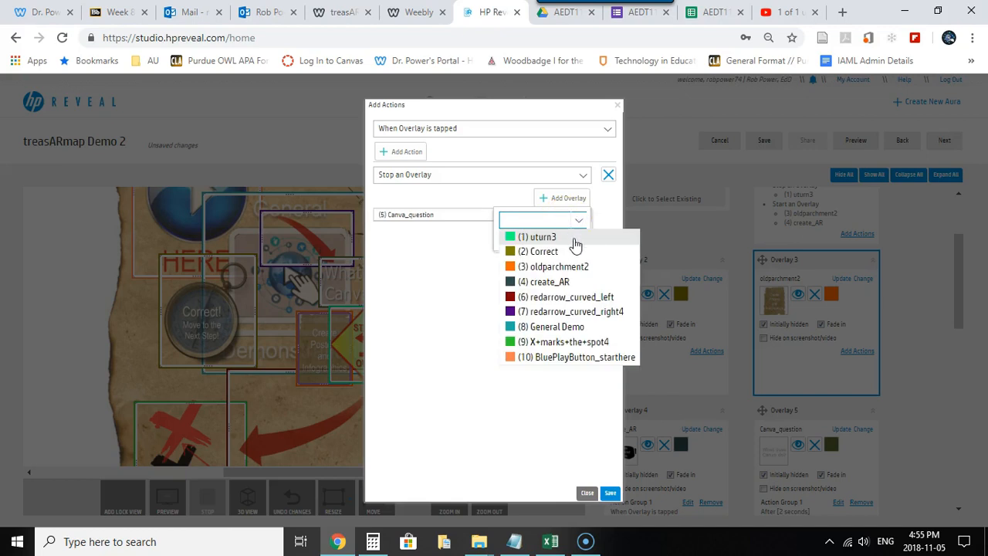
{"action": "mouse_move", "coordinate": [575, 267]}
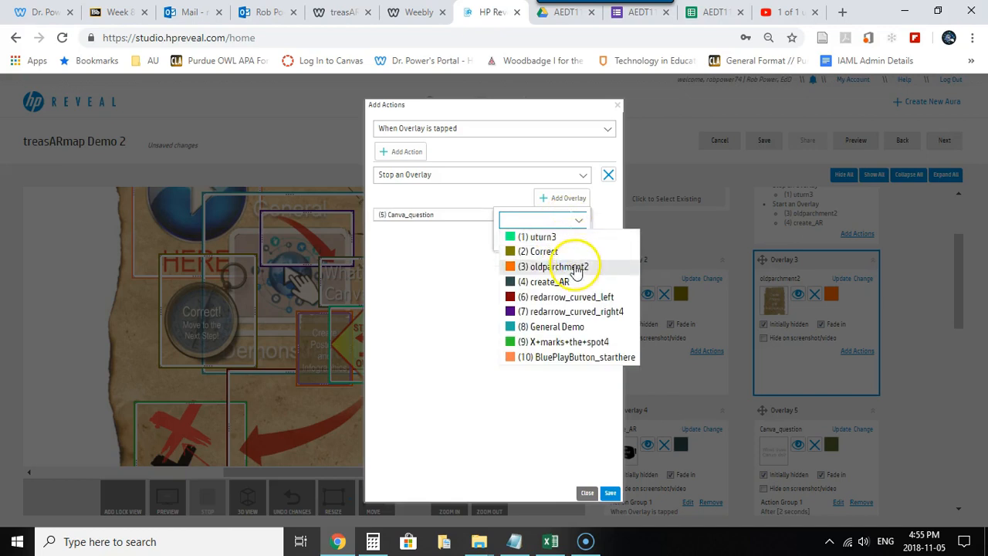
{"action": "left_click", "coordinate": [552, 266]}
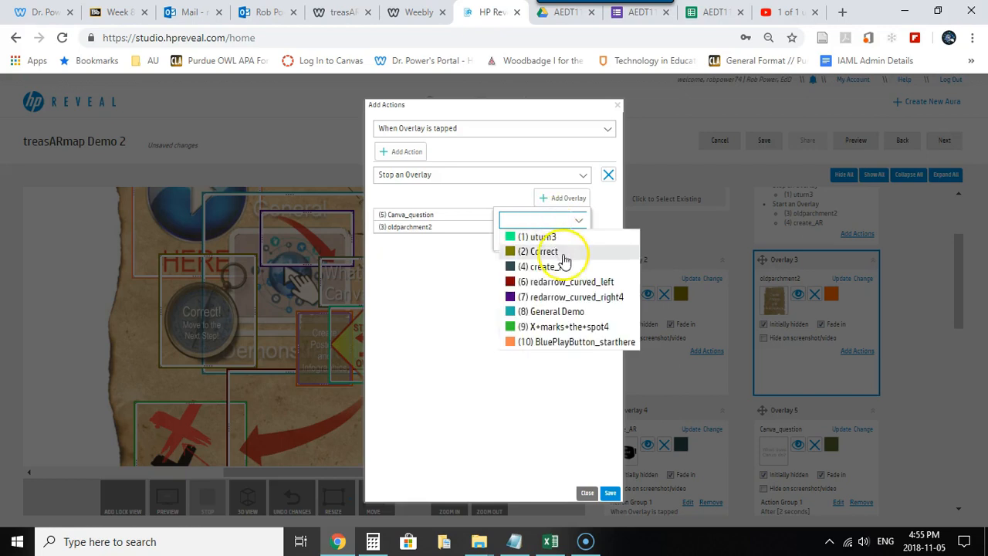
{"action": "left_click", "coordinate": [540, 266]}
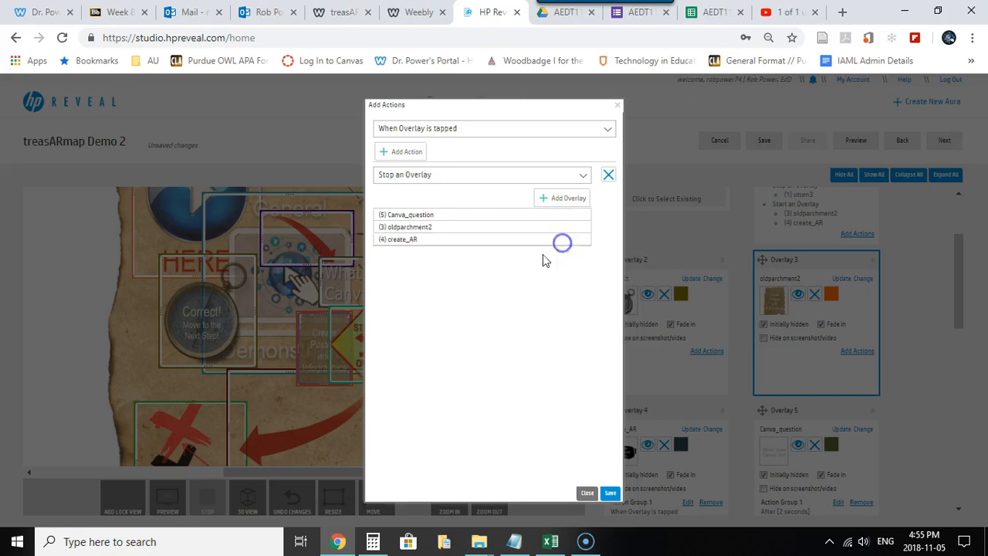
Add a second action starting the Correct overlay and save the group
{"action": "left_click", "coordinate": [401, 151]}
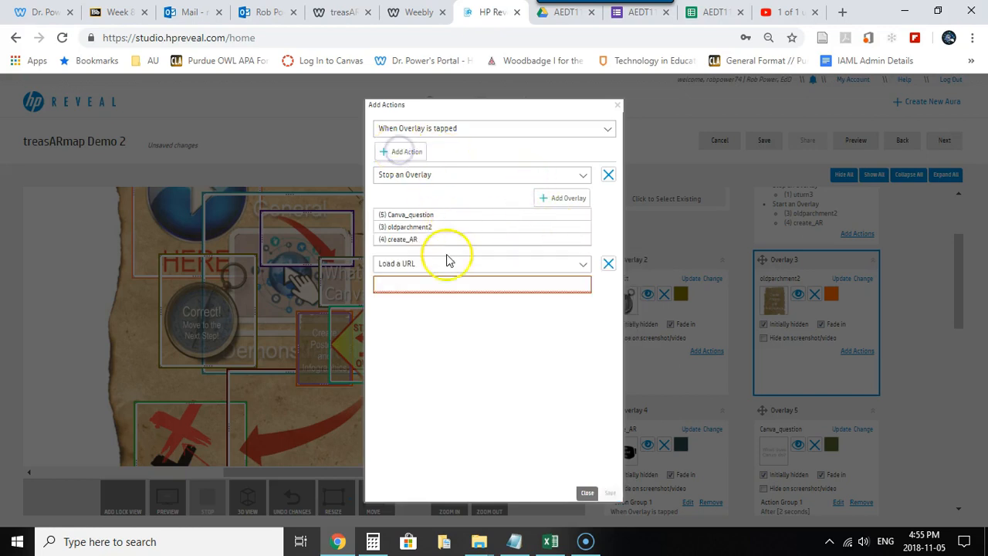
{"action": "left_click", "coordinate": [482, 263]}
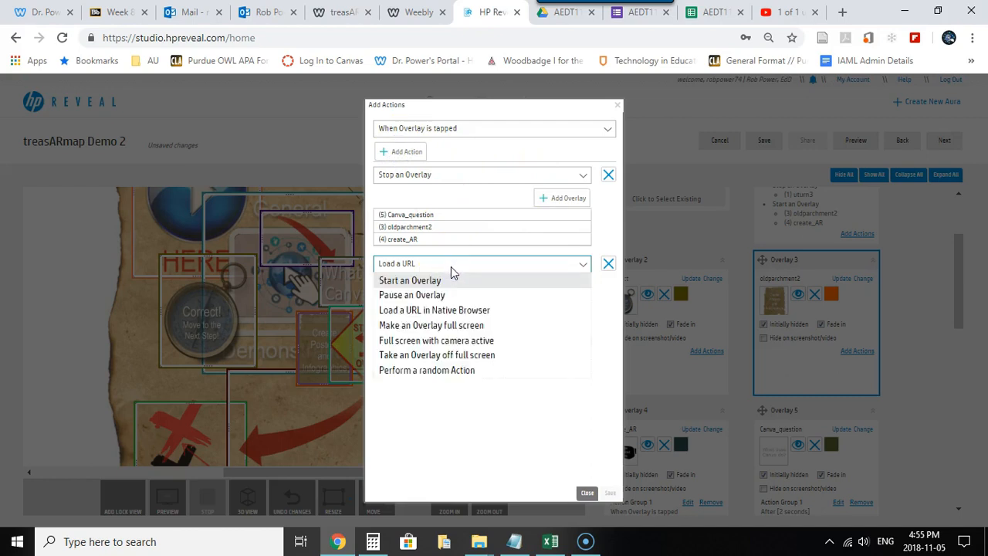
{"action": "left_click", "coordinate": [410, 281]}
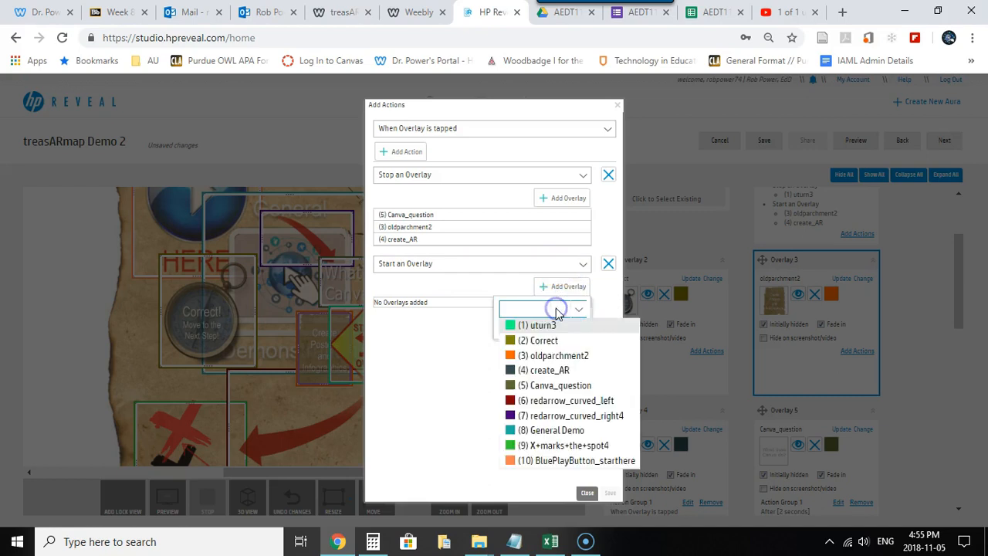
{"action": "left_click", "coordinate": [541, 340]}
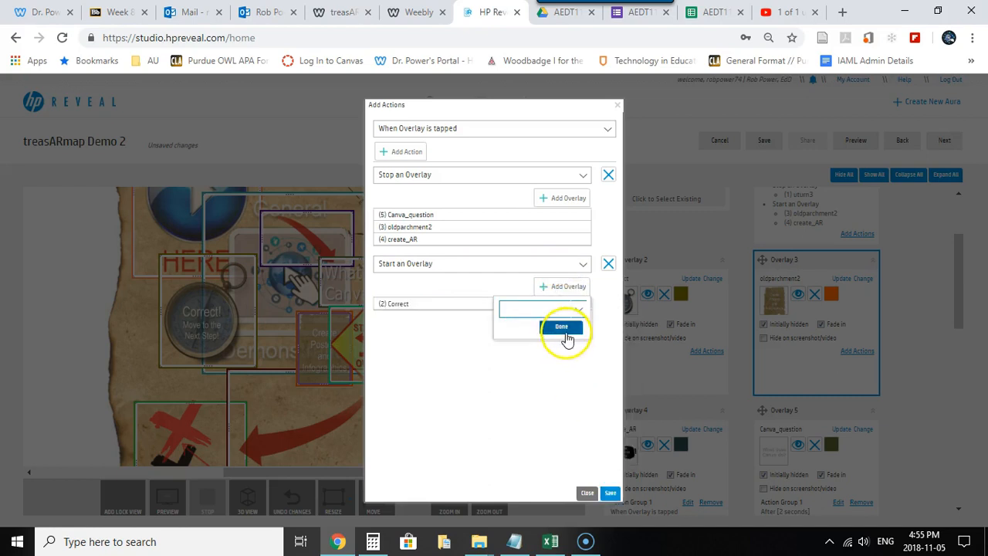
{"action": "left_click", "coordinate": [561, 326]}
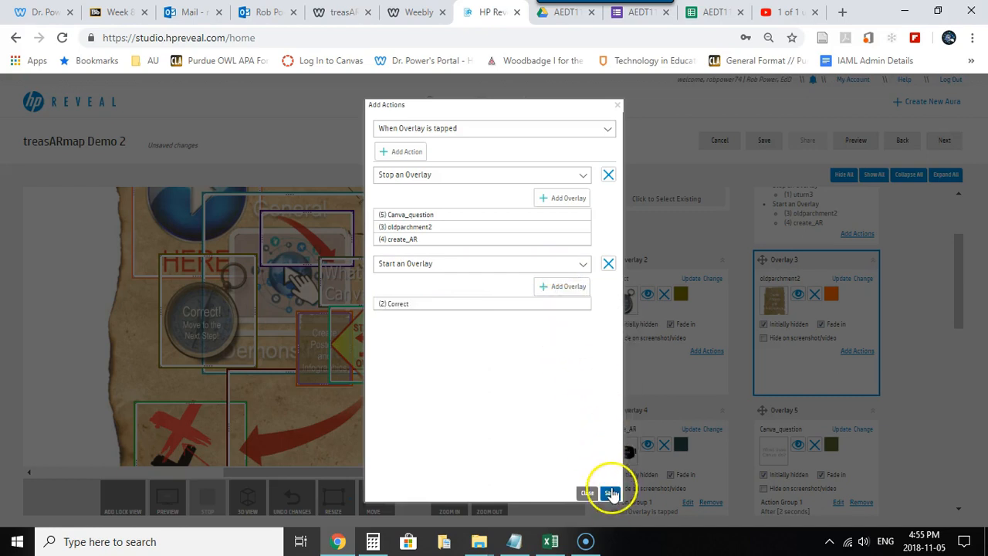
{"action": "left_click", "coordinate": [610, 492]}
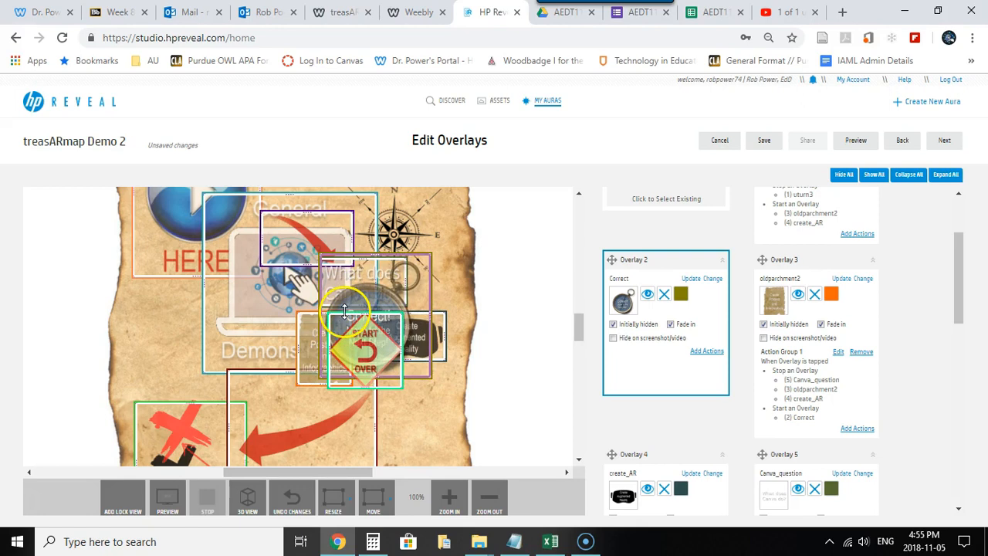
{"action": "mouse_move", "coordinate": [645, 338]}
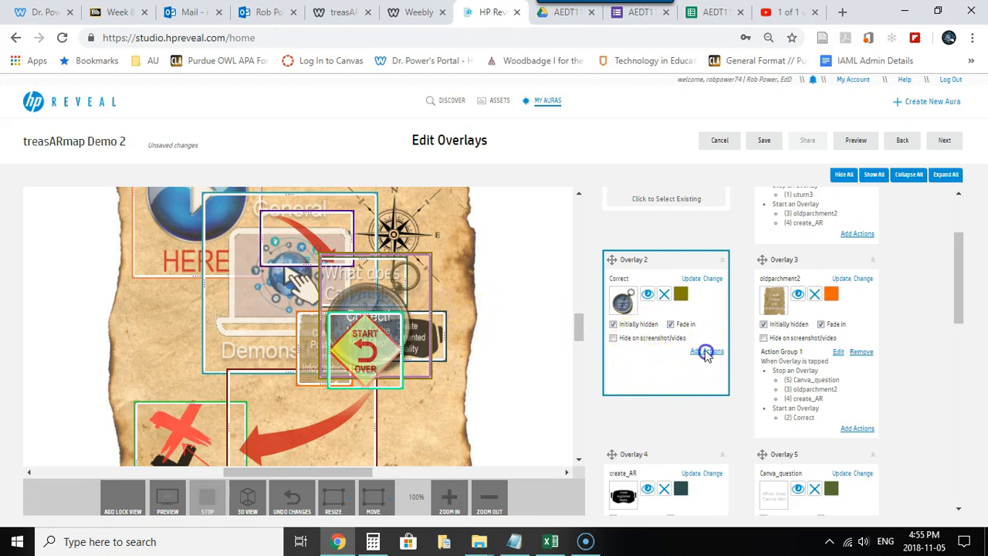
Add a tap action on Correct that starts redarrow_curved_left, and save it
{"action": "left_click", "coordinate": [706, 351]}
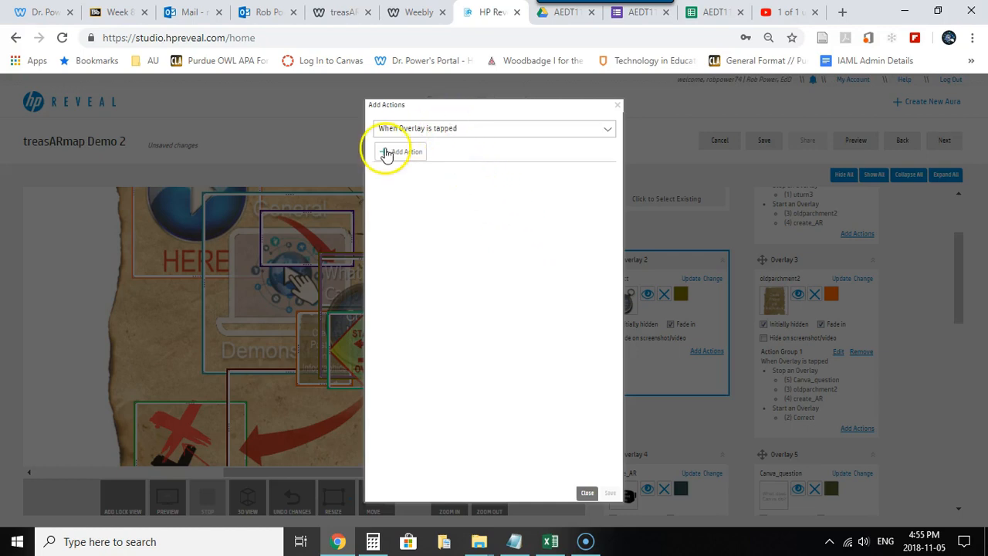
{"action": "left_click", "coordinate": [400, 151]}
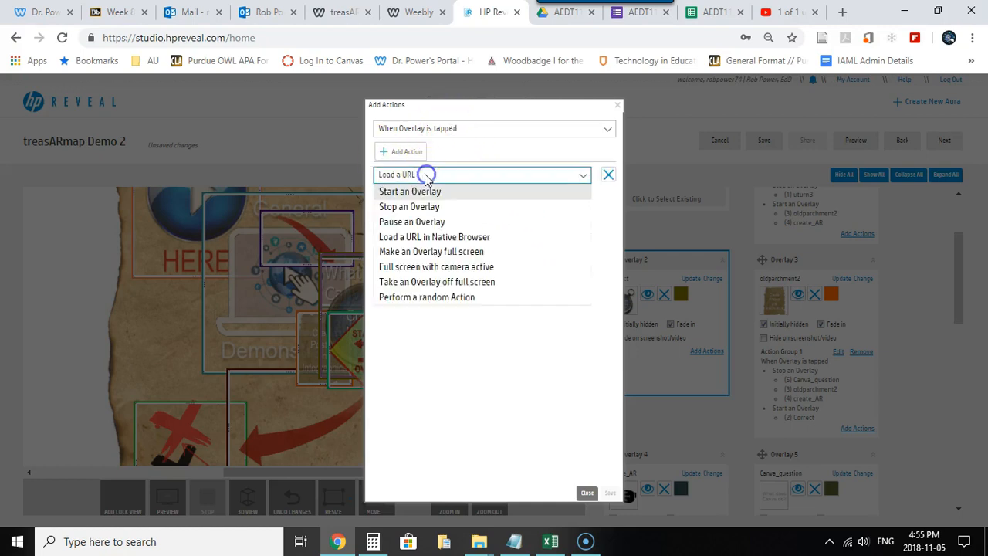
{"action": "left_click", "coordinate": [409, 191]}
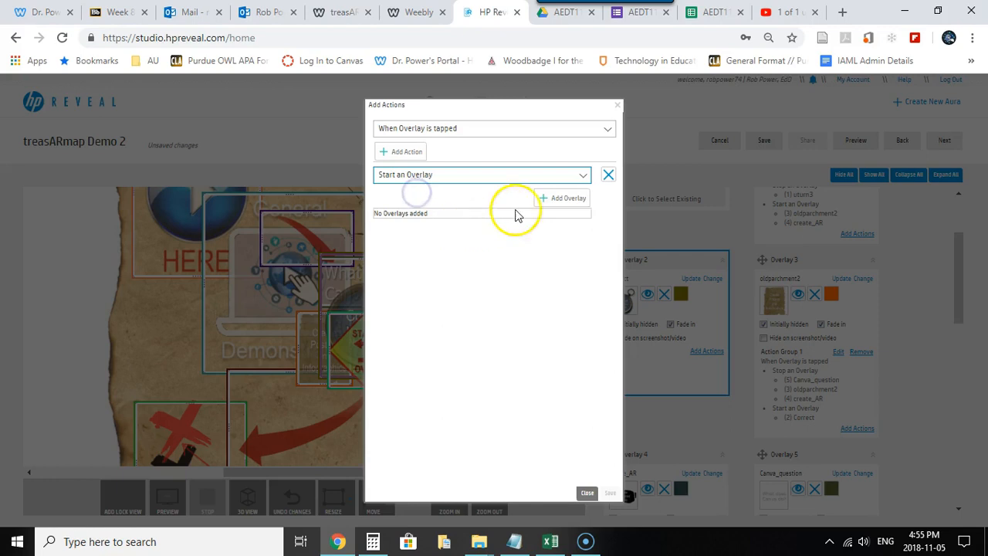
{"action": "left_click", "coordinate": [564, 197]}
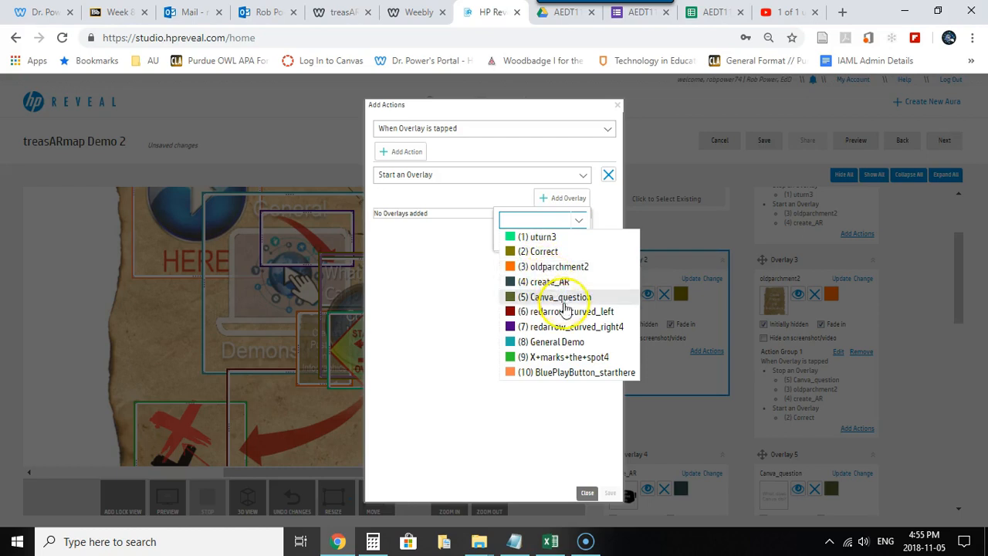
{"action": "left_click", "coordinate": [575, 311]}
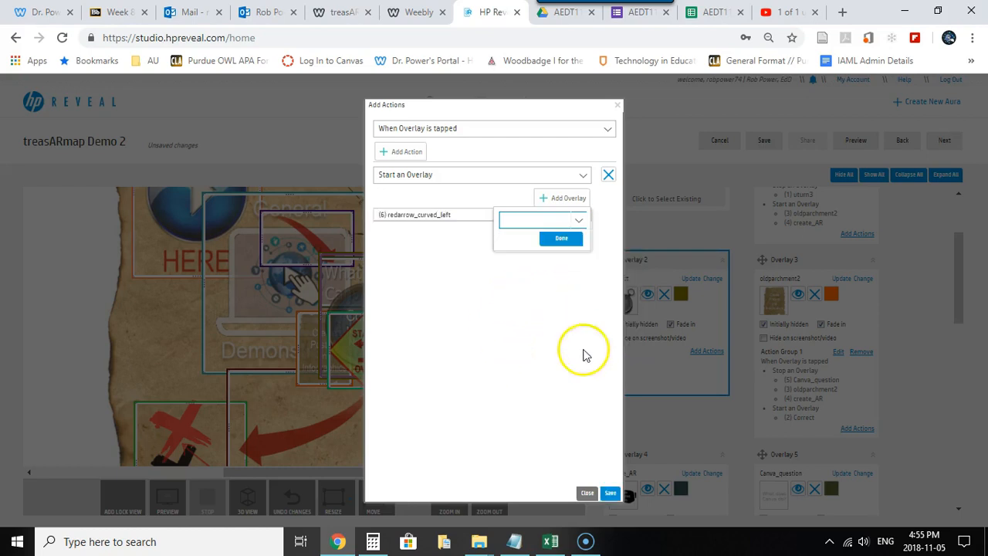
{"action": "left_click", "coordinate": [561, 237]}
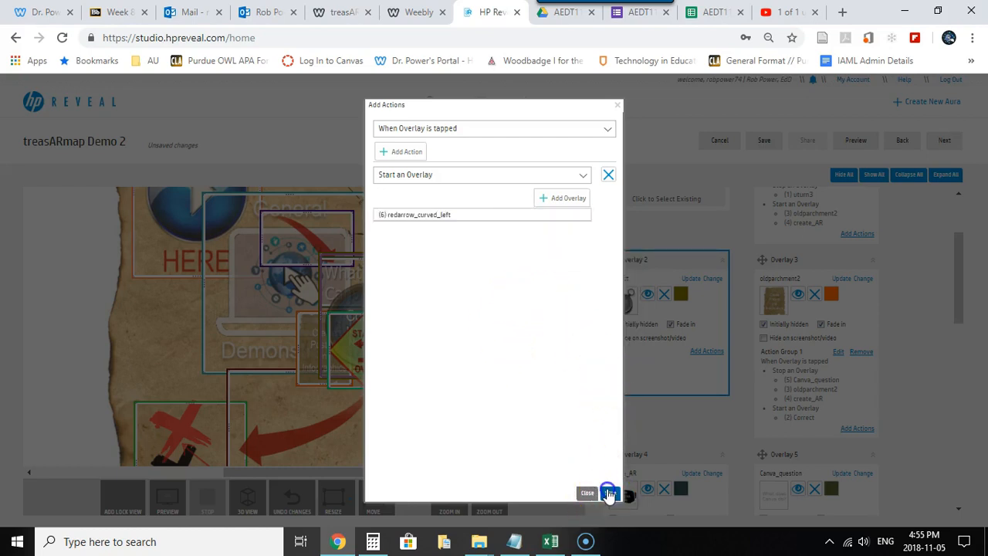
{"action": "left_click", "coordinate": [587, 493]}
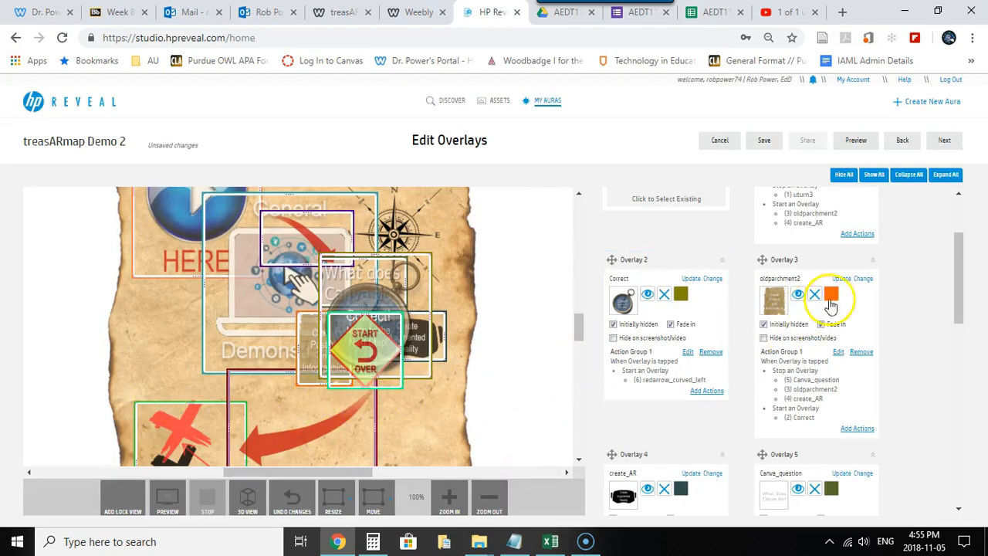
{"action": "scroll", "scroll_direction": "down", "scroll_amount": 3}
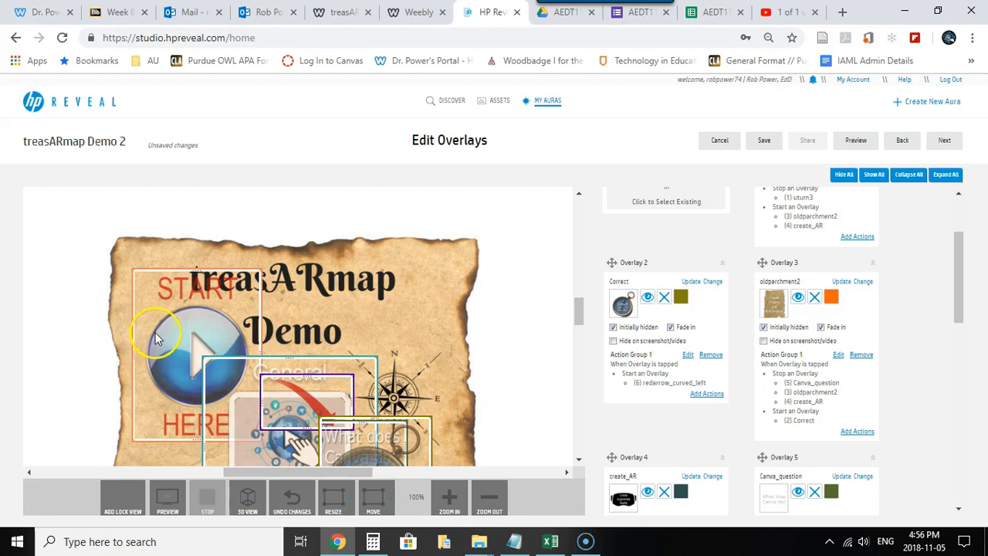
{"action": "mouse_move", "coordinate": [151, 342]}
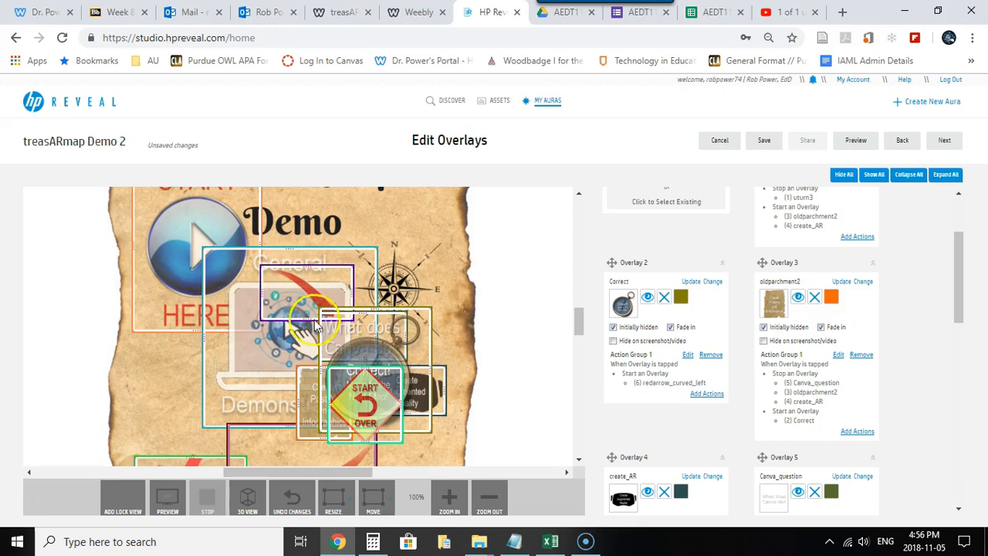
{"action": "mouse_move", "coordinate": [297, 393]}
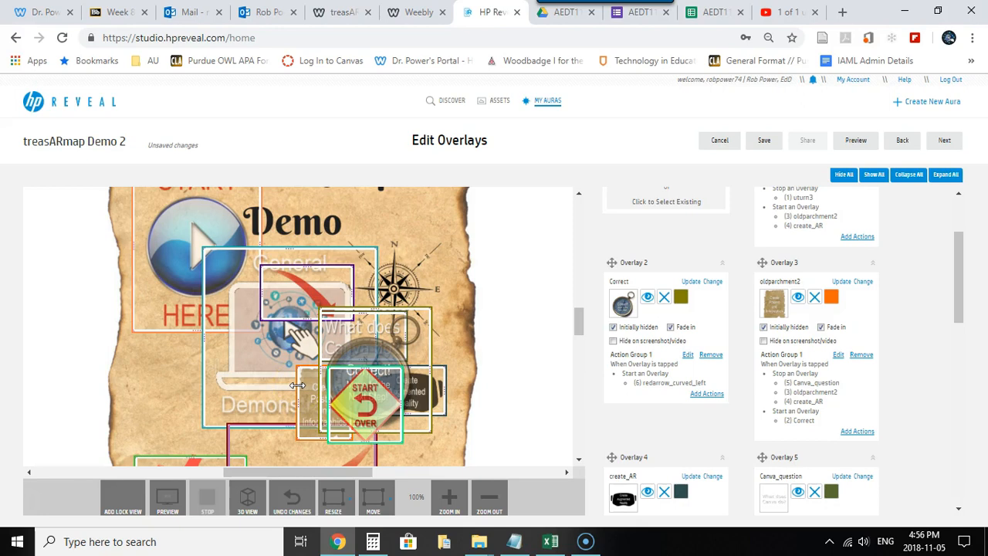
{"action": "mouse_move", "coordinate": [428, 401]}
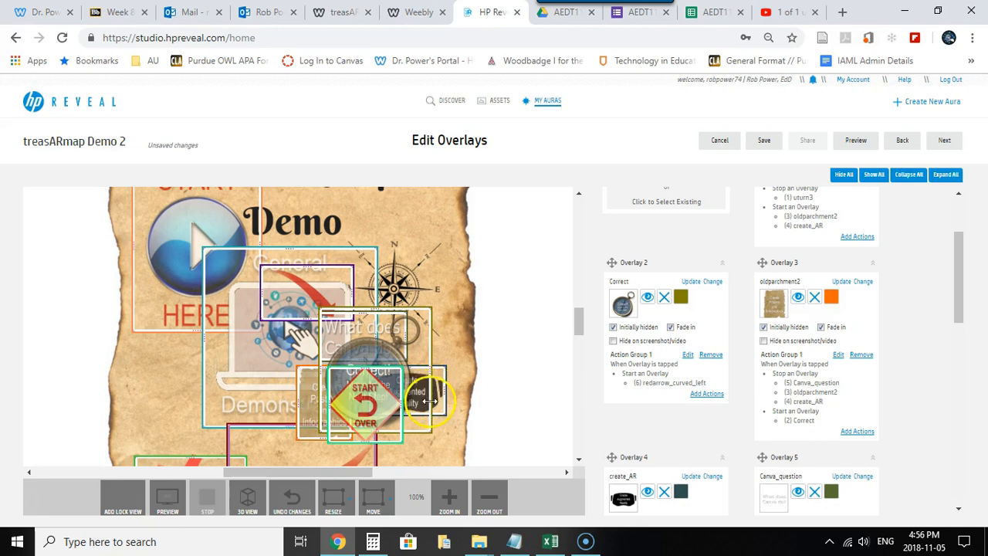
{"action": "mouse_move", "coordinate": [312, 409]}
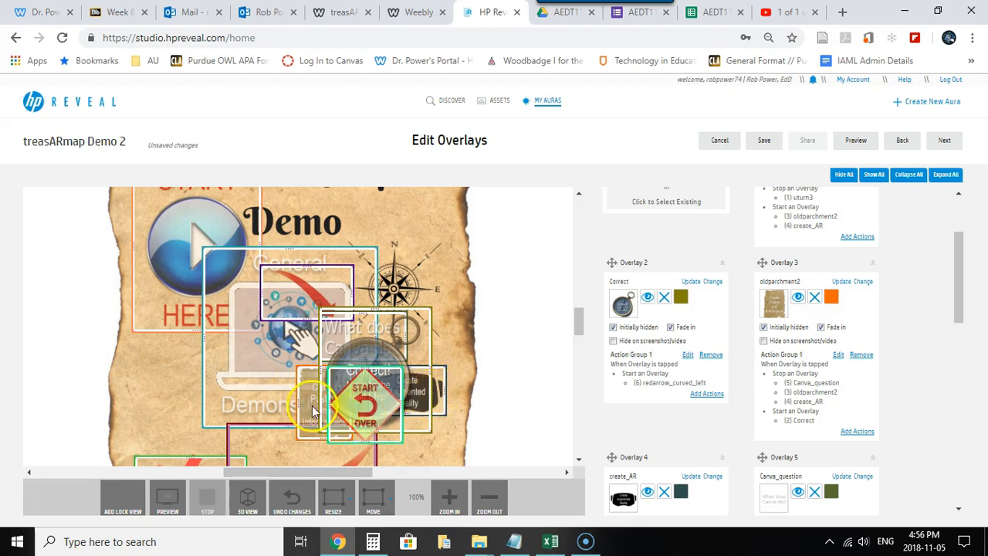
{"action": "mouse_move", "coordinate": [350, 353]}
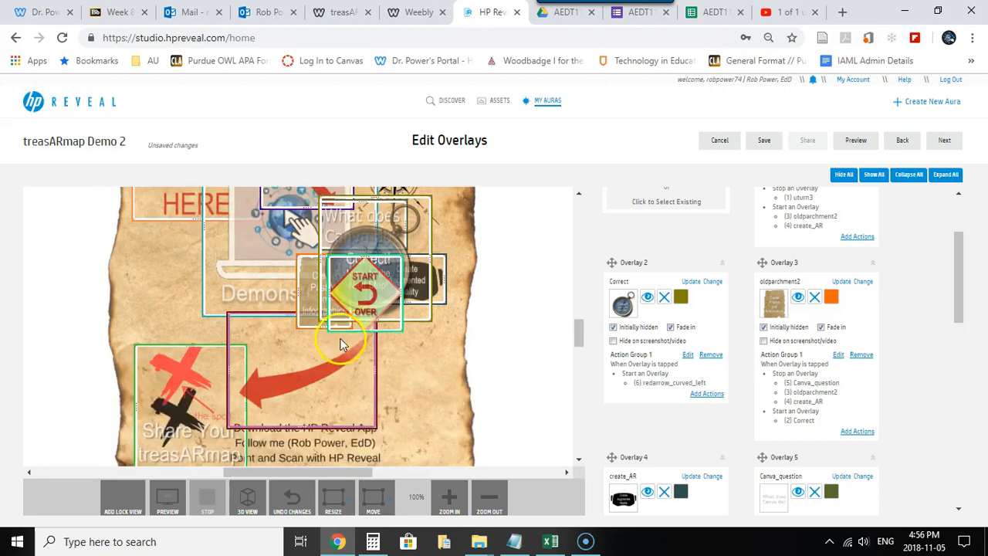
{"action": "mouse_move", "coordinate": [398, 385]}
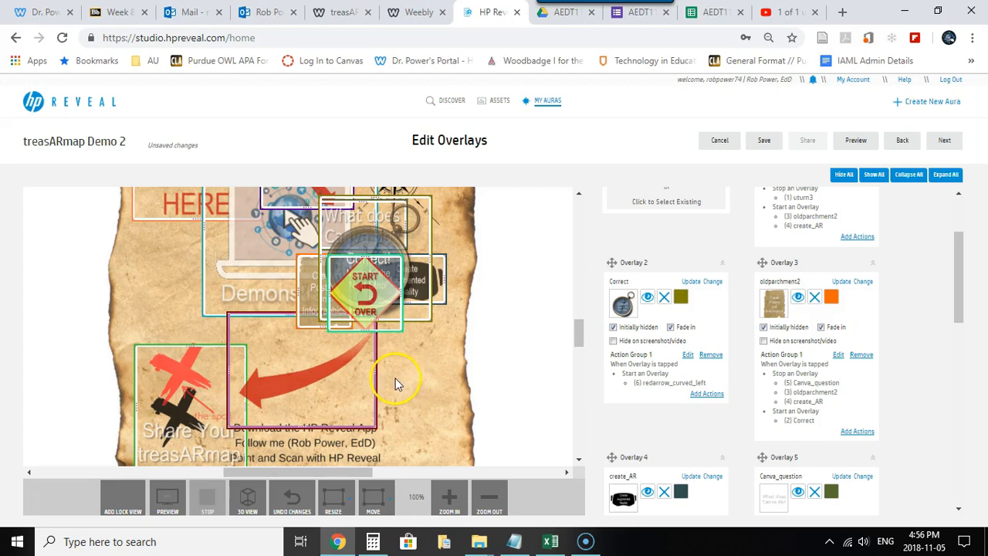